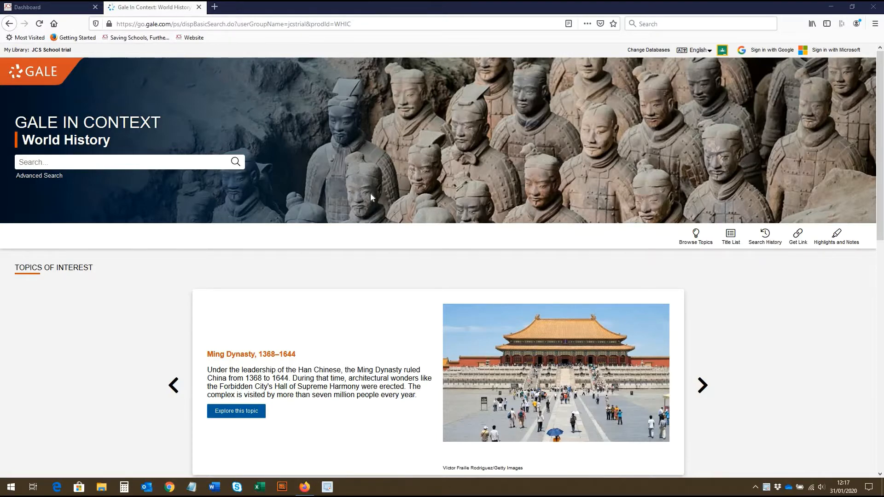
- Advance the Topics of Interest carousel until World War II is the featured topic
scroll("down", 3)
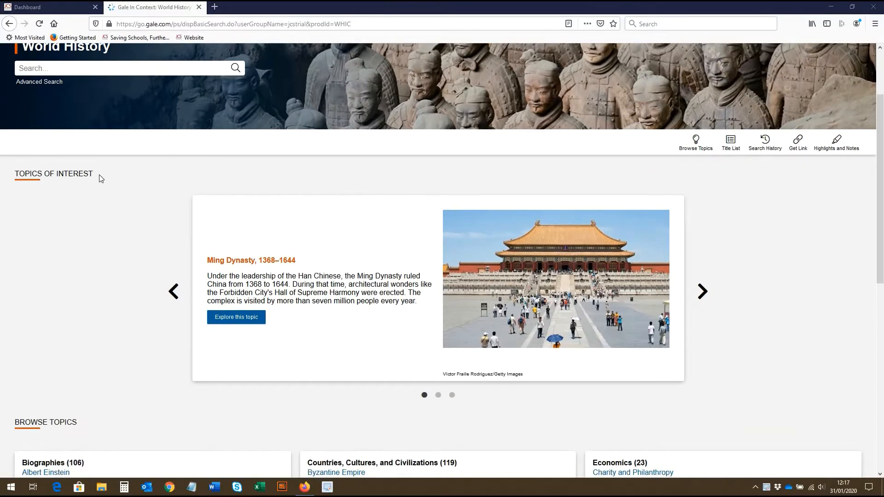
mouse_move(704, 292)
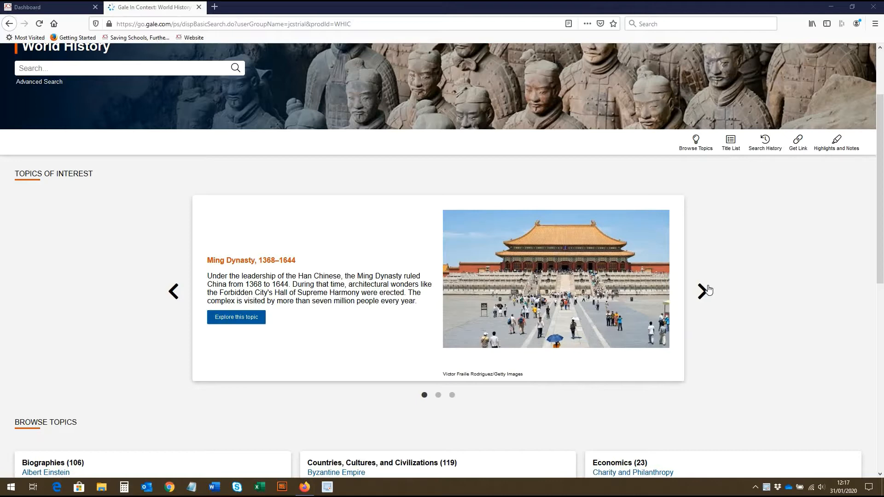
left_click(704, 291)
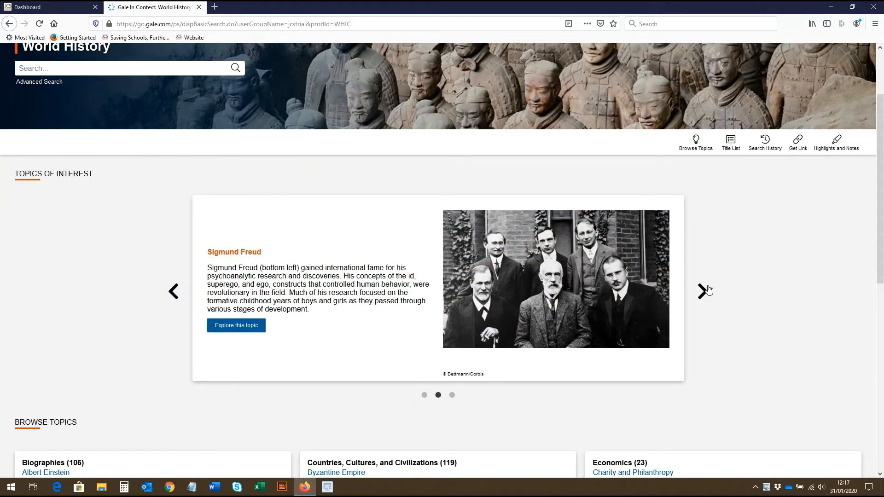
left_click(704, 291)
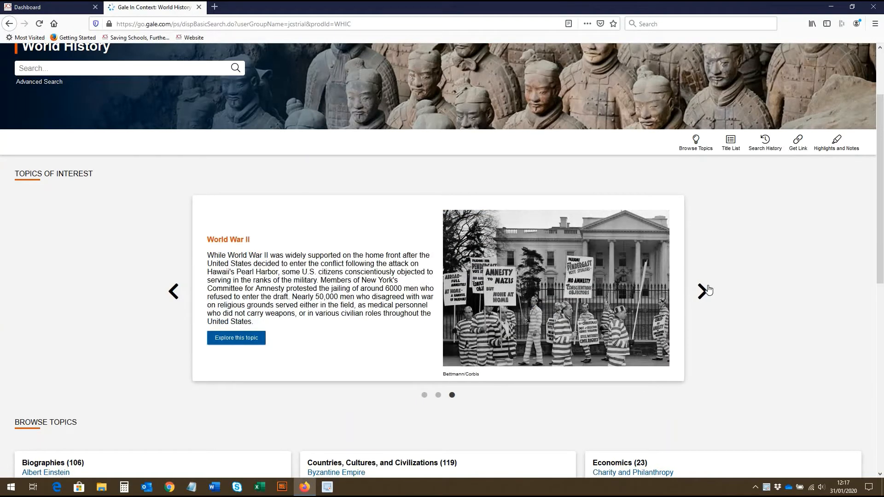
- Move down the home page to the Browse Topics and Educator Resources sections
scroll("down", 3)
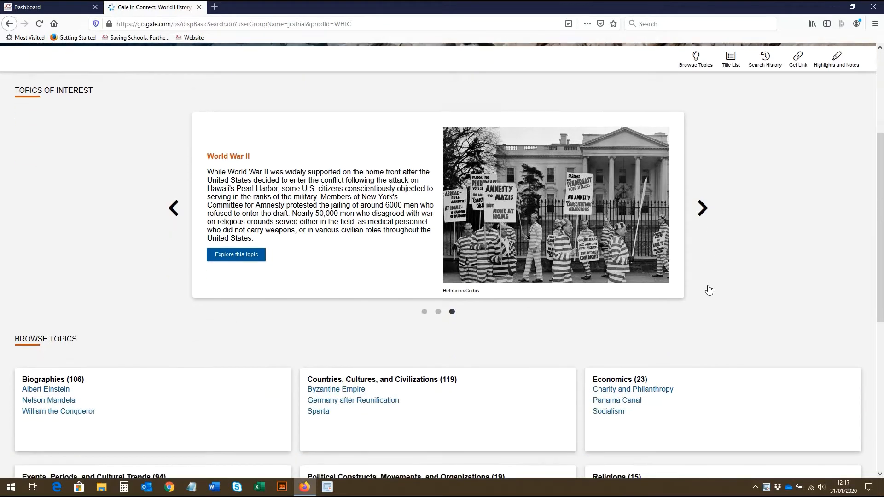
scroll("down", 3)
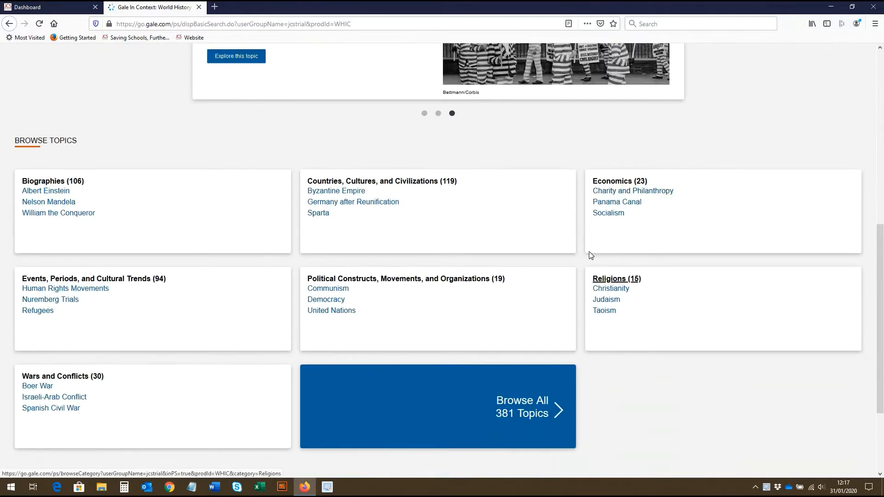
scroll("down", 3)
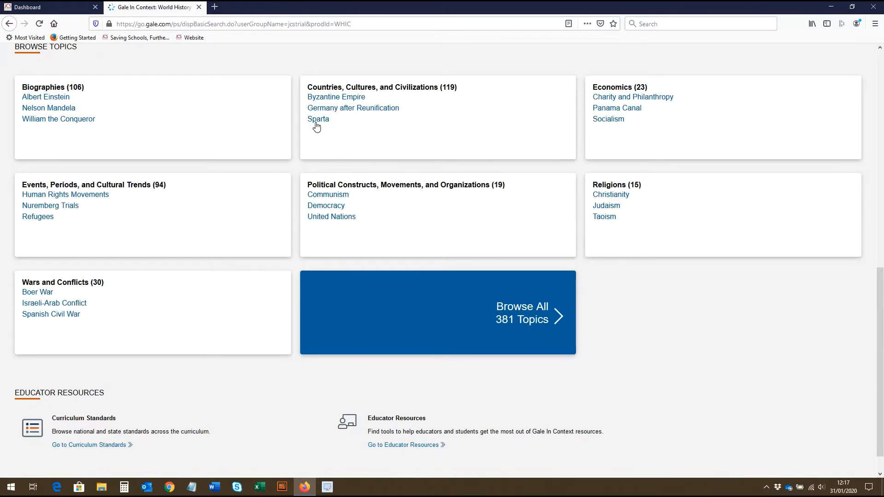
- Open the Sparta topic page from Browse Topics and view its overview and content categories
left_click(317, 119)
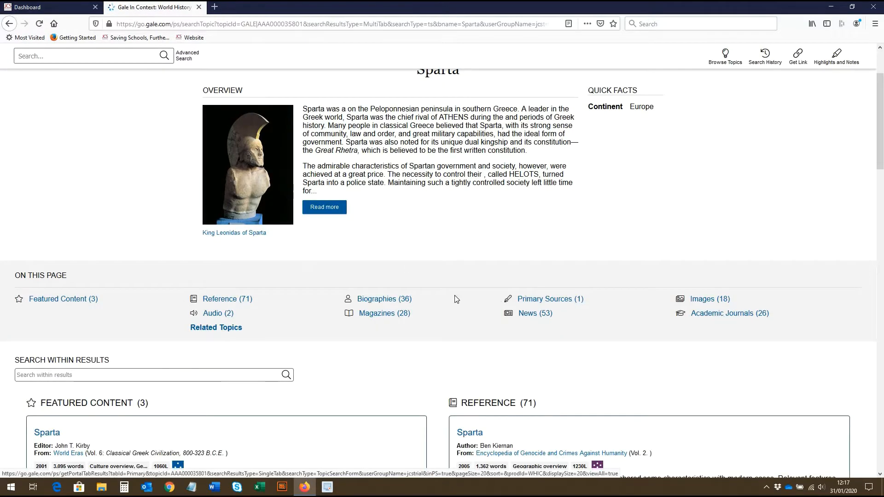
scroll("down", 3)
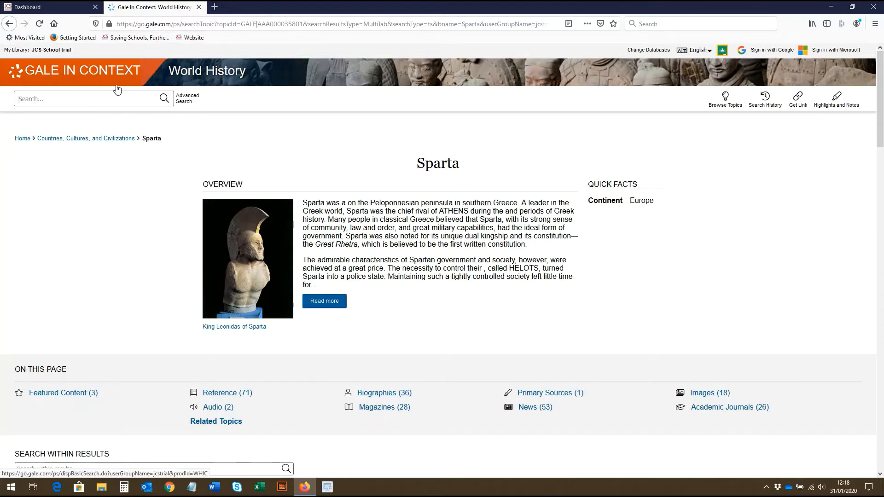
- Search 'soci' and open the Socialism topic from suggestions, then go to Advanced Search
type("soci")
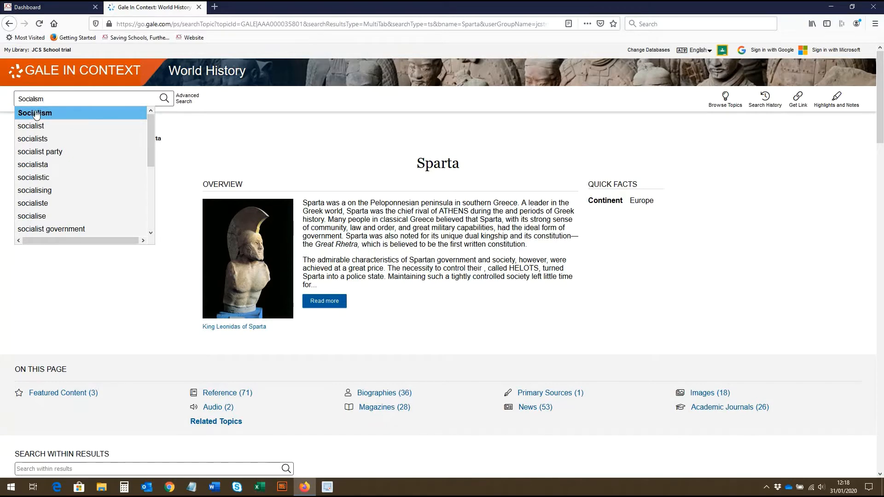
left_click(34, 113)
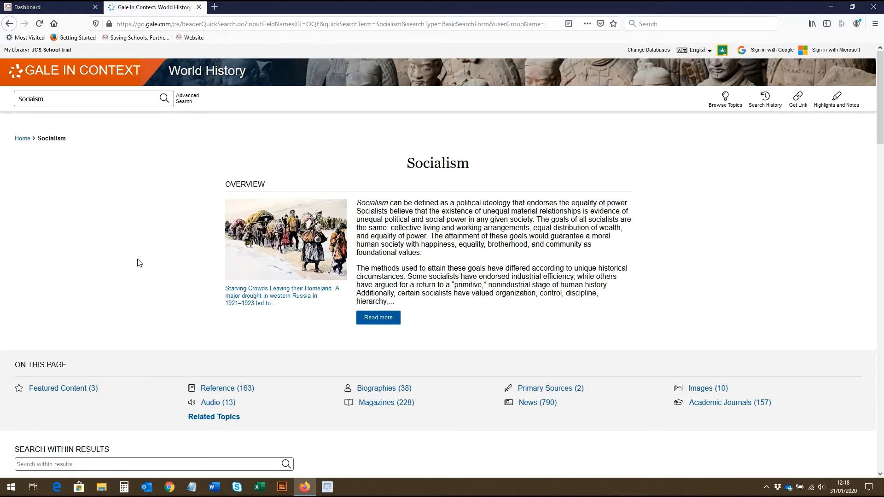
left_click(187, 99)
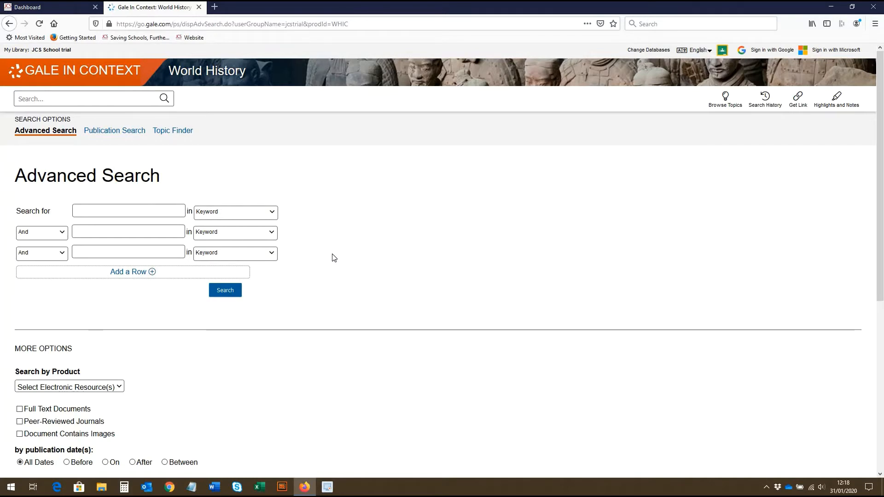
- Enter 'World War' as the first term and choose the 'World War II, 1939-1945' suggestion
left_click(128, 211)
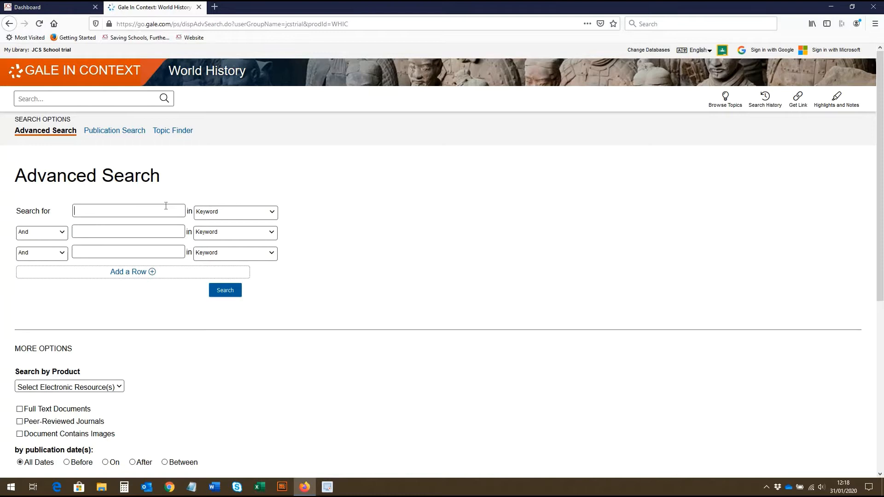
type("W")
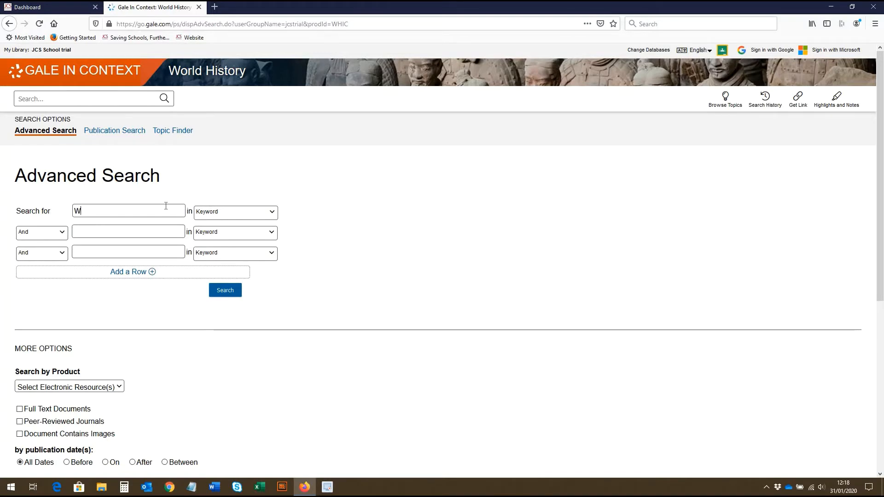
type("orld War ii era")
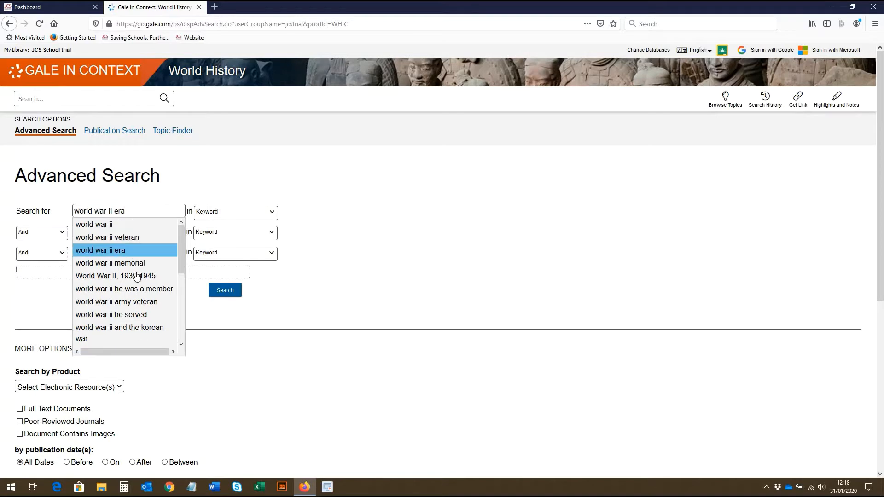
left_click(116, 276)
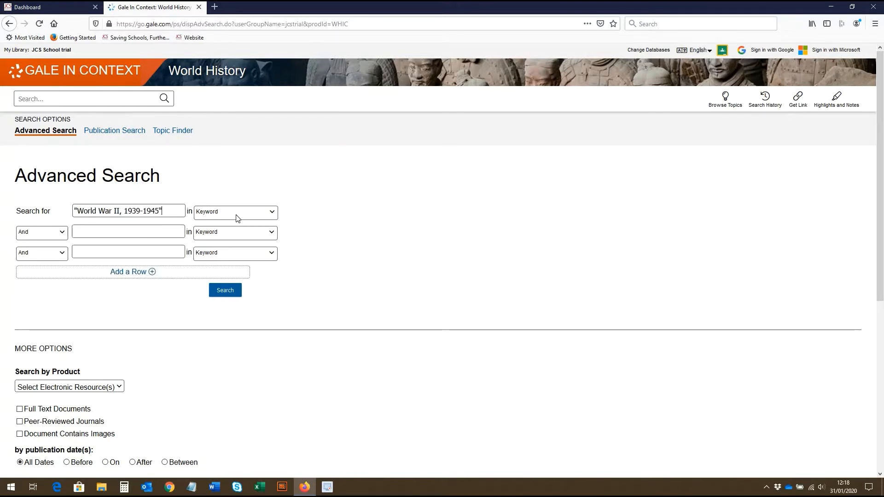
left_click(235, 212)
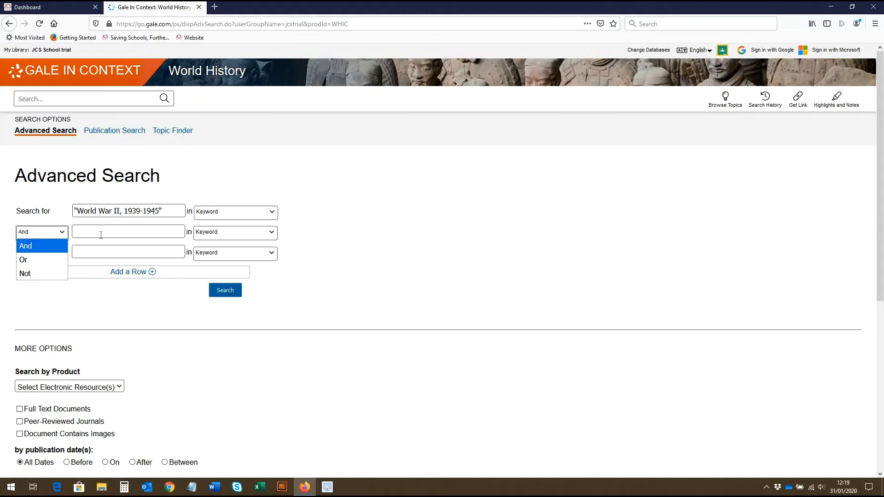
- Enter 'Holo' in the And row and choose the 'Holocaust, 1933-1945' suggestion
left_click(25, 246)
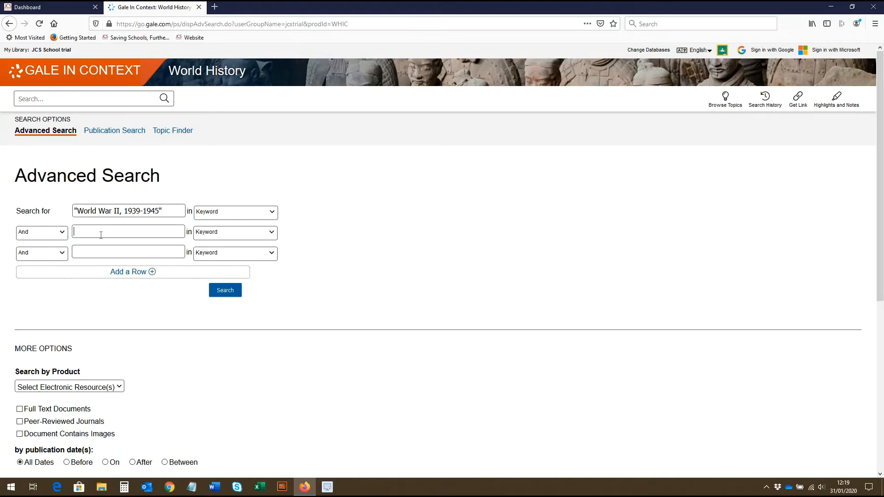
type("Holo")
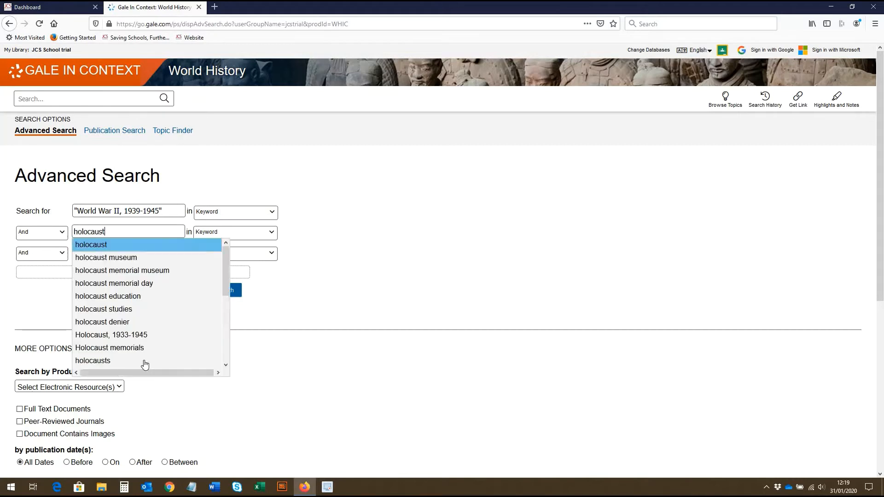
left_click(111, 334)
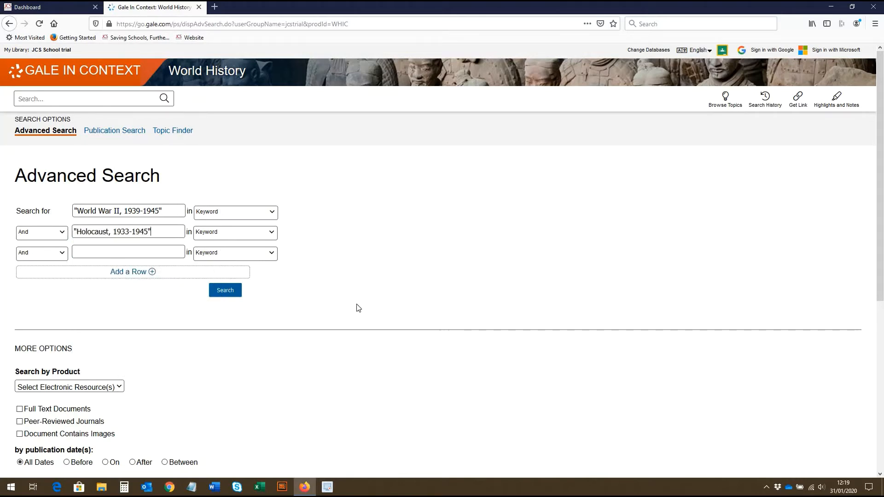
mouse_move(346, 304)
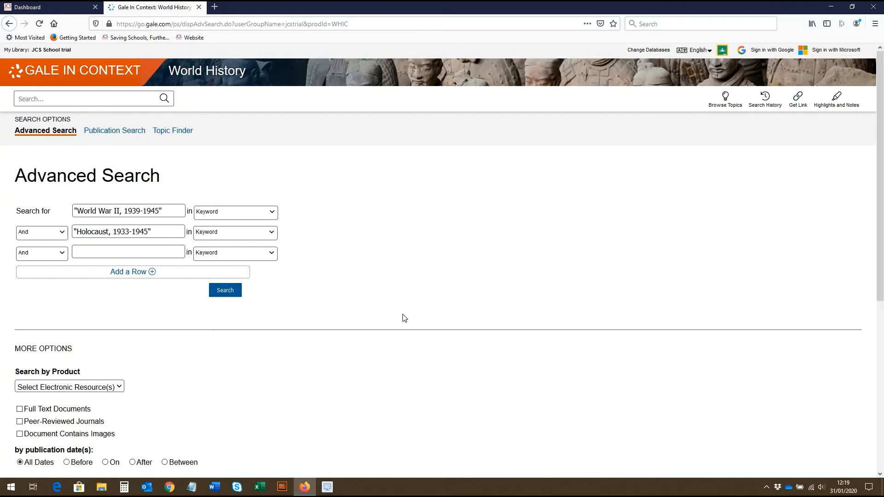
scroll("down", 3)
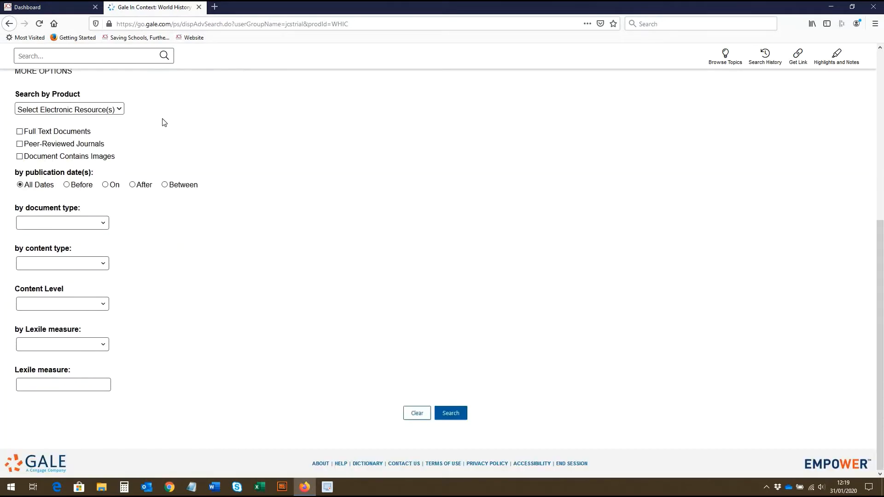
mouse_move(44, 114)
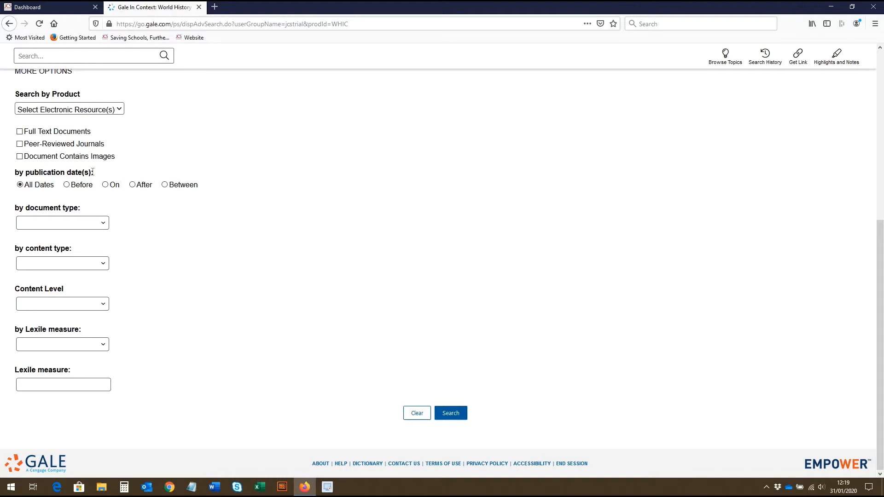
mouse_move(92, 185)
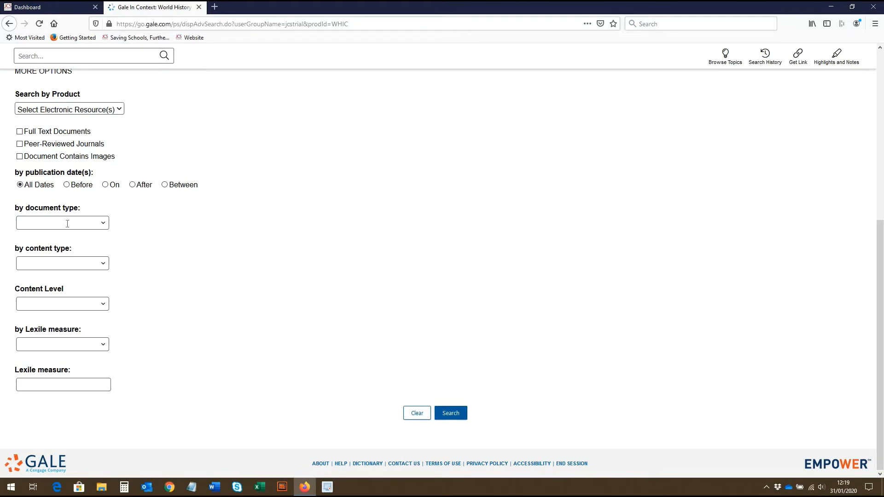
left_click(61, 263)
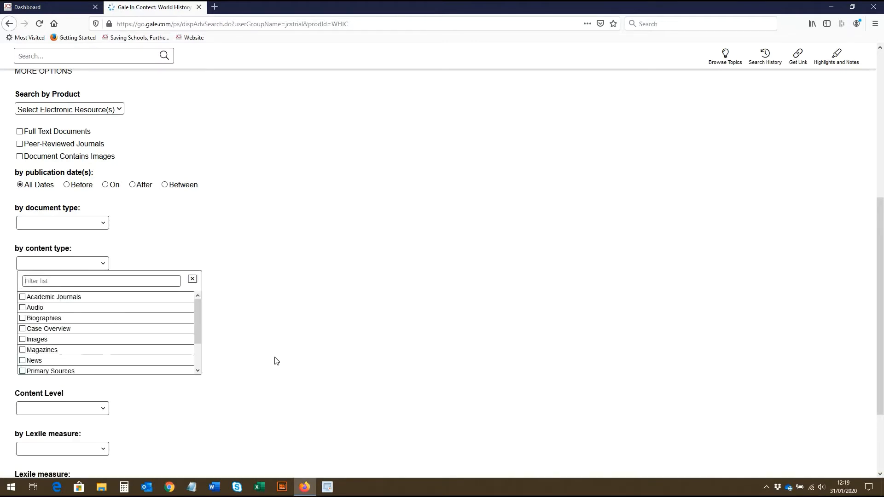
left_click(191, 278)
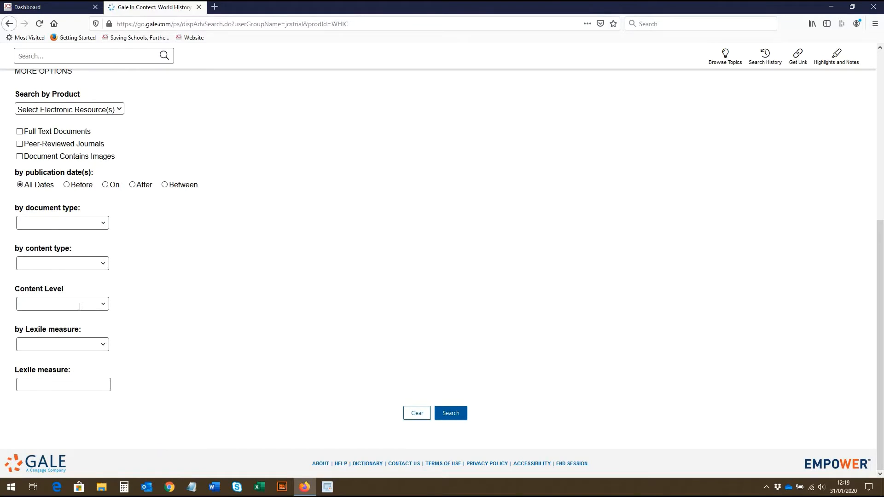
left_click(62, 304)
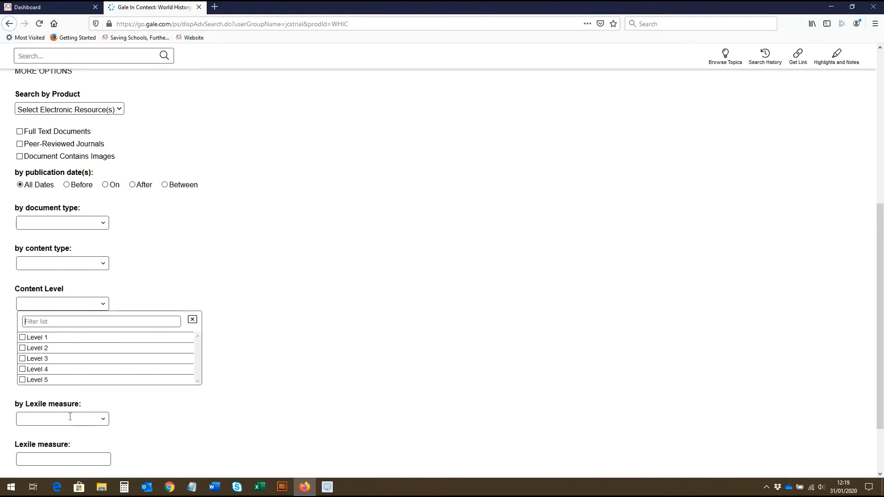
left_click(62, 343)
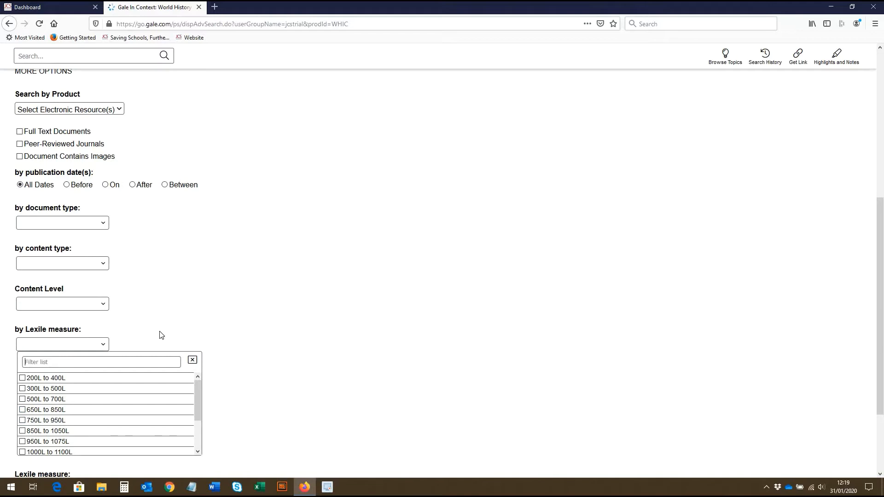
mouse_move(320, 387)
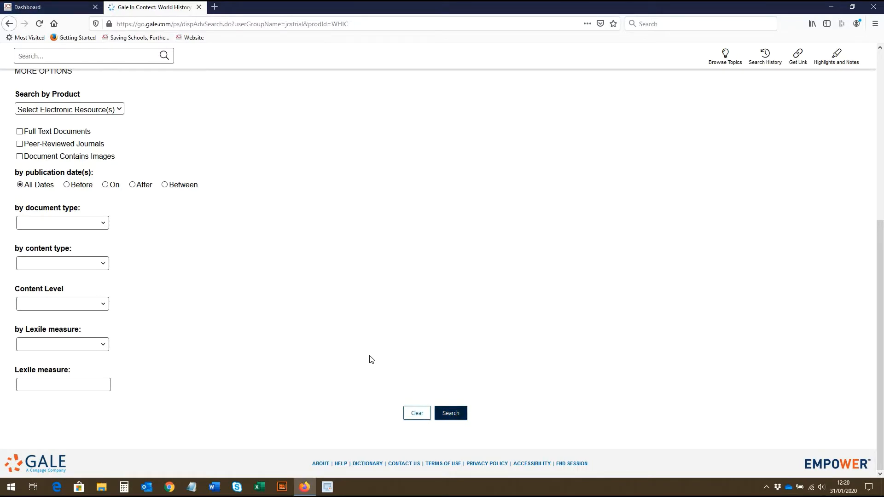
left_click(451, 413)
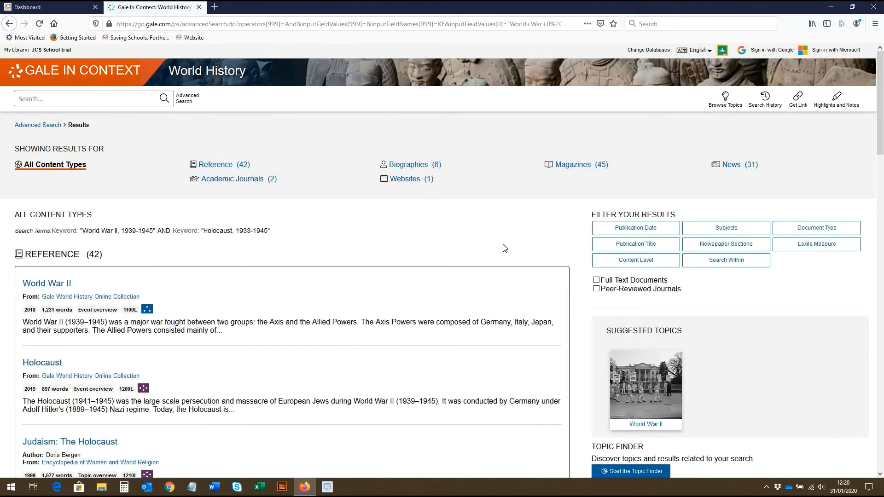
mouse_move(291, 220)
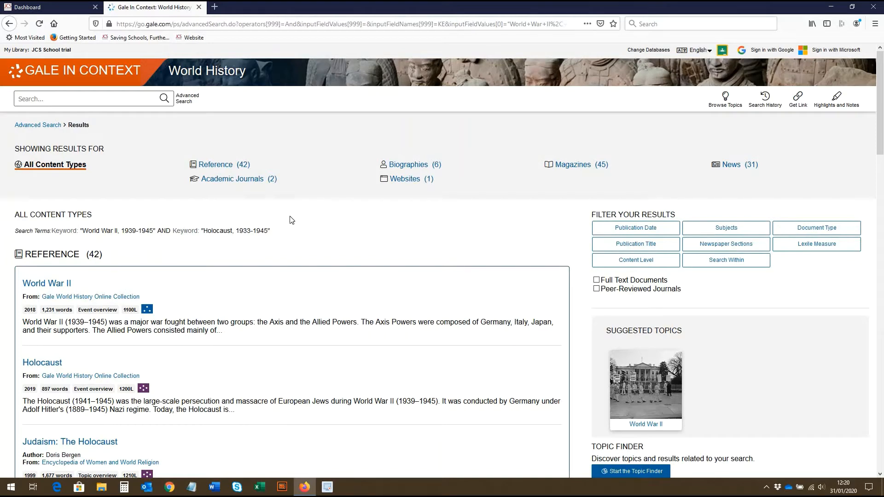
mouse_move(165, 210)
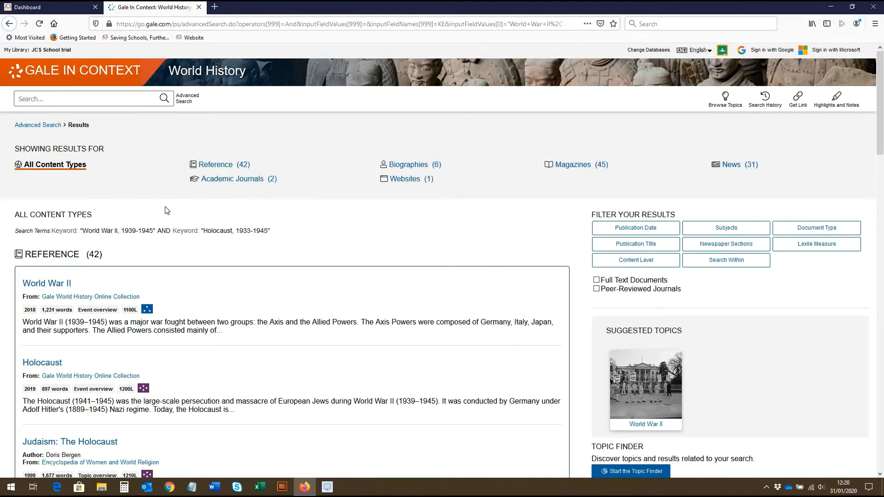
mouse_move(745, 258)
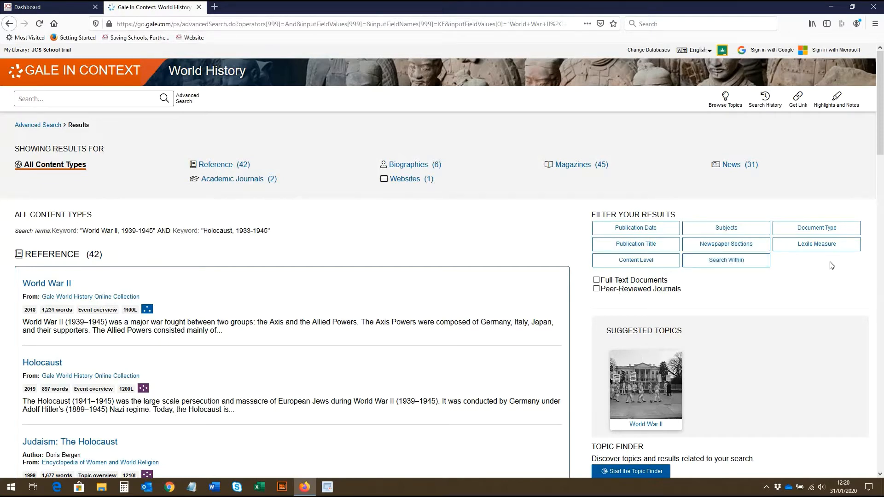
scroll("down", 3)
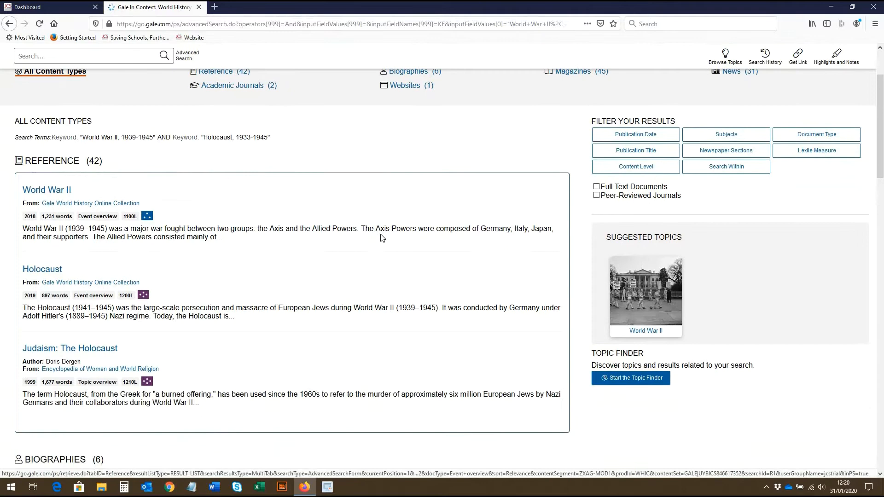
scroll("down", 3)
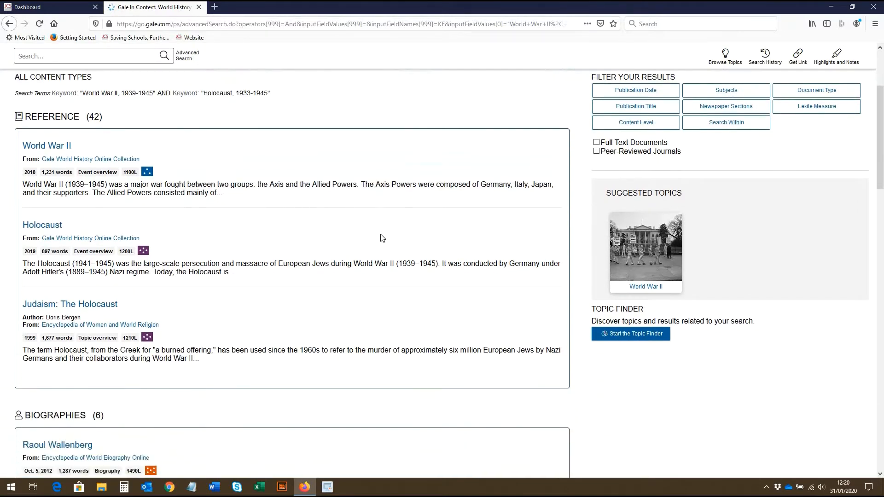
scroll("down", 3)
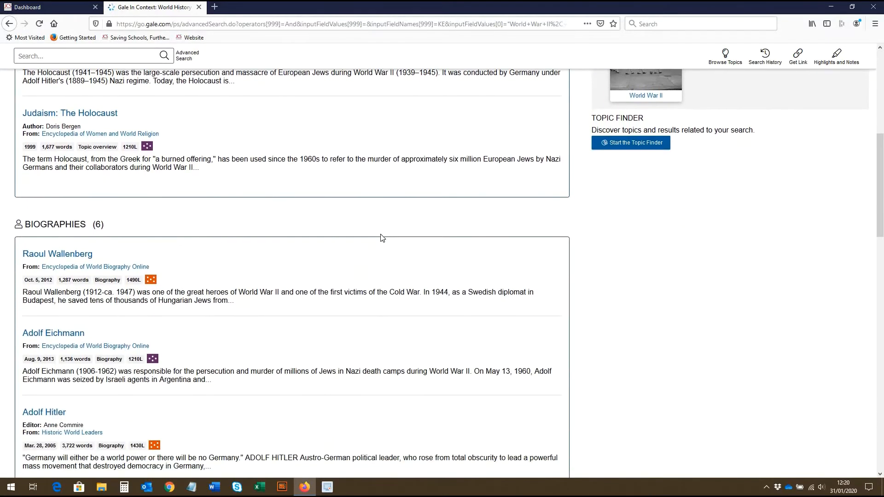
scroll("down", 3)
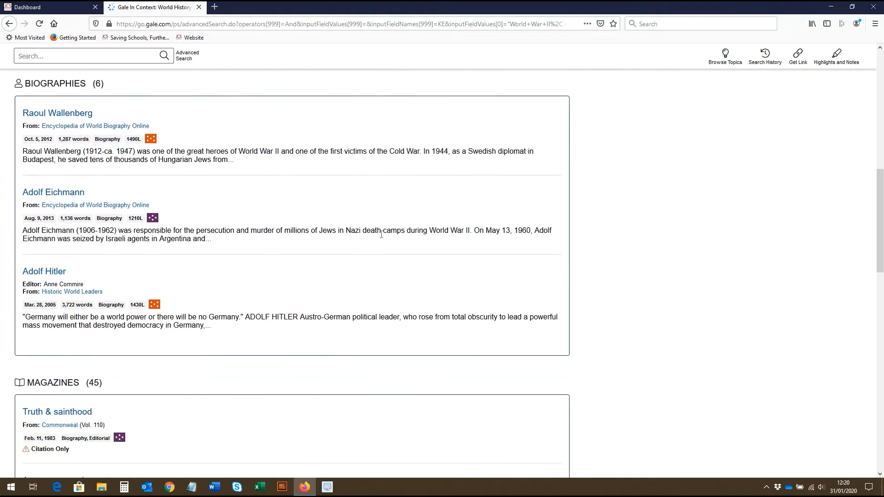
scroll("down", 3)
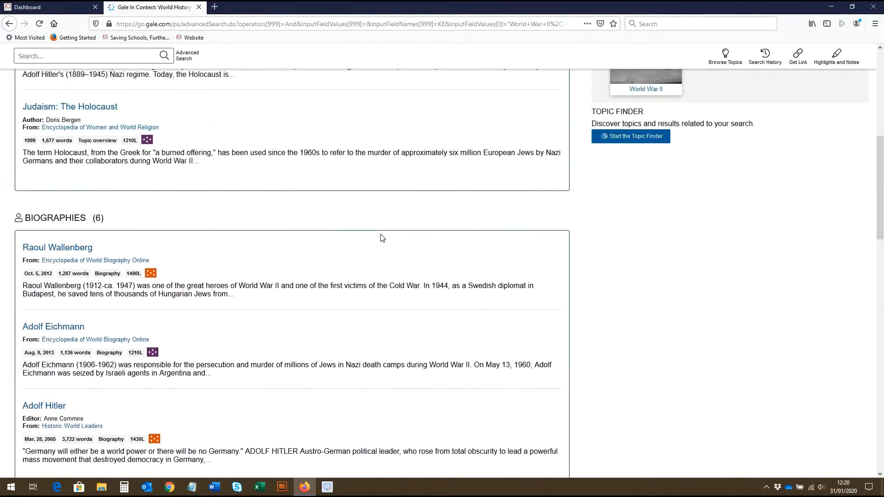
scroll("up", 3)
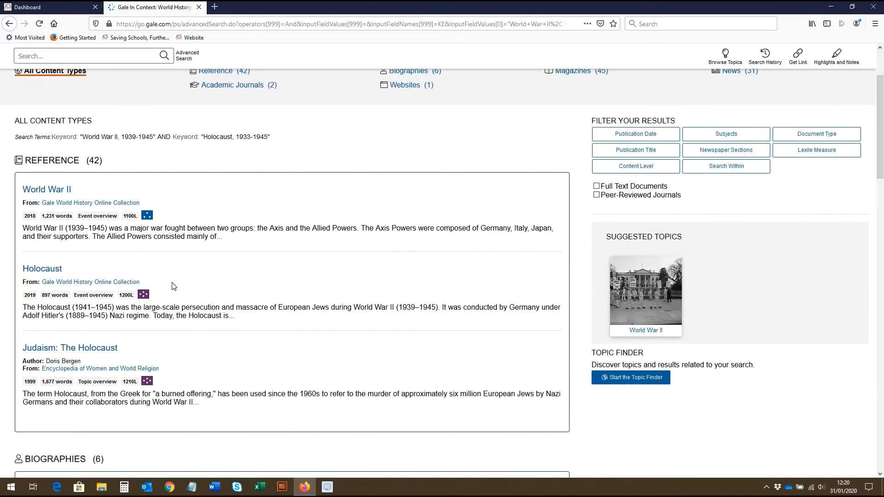
mouse_move(90, 281)
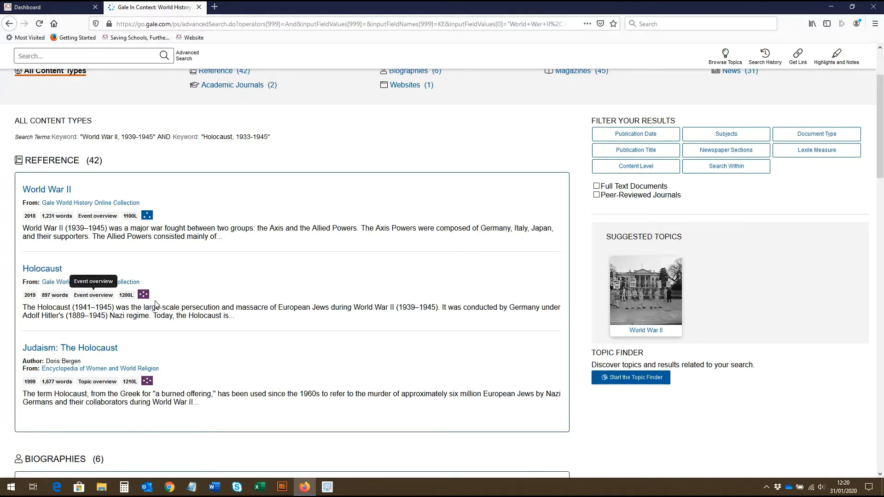
mouse_move(177, 256)
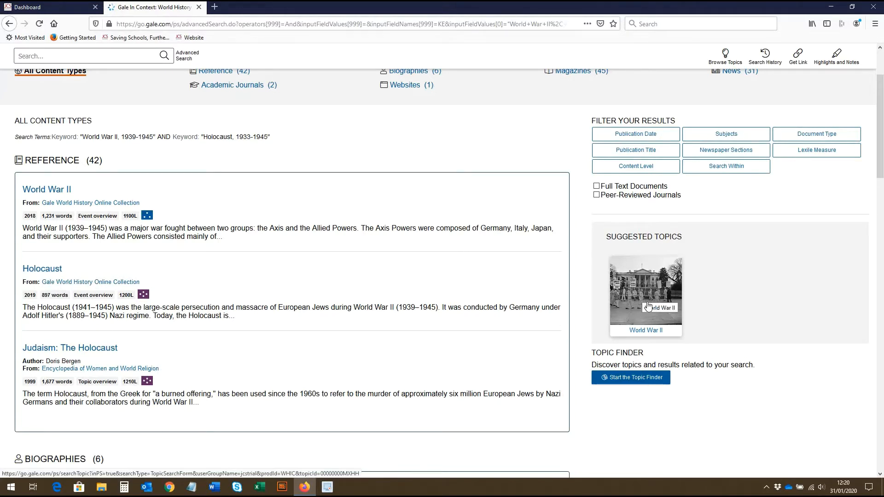
mouse_move(650, 297)
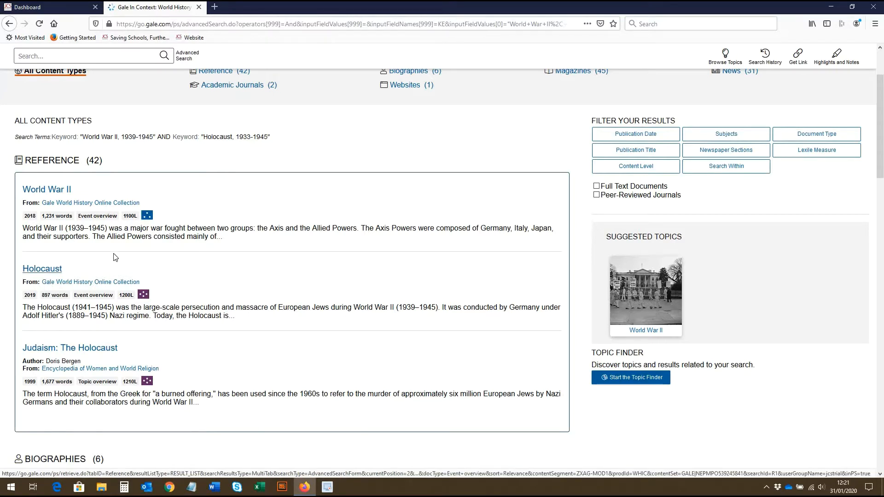
mouse_move(42, 273)
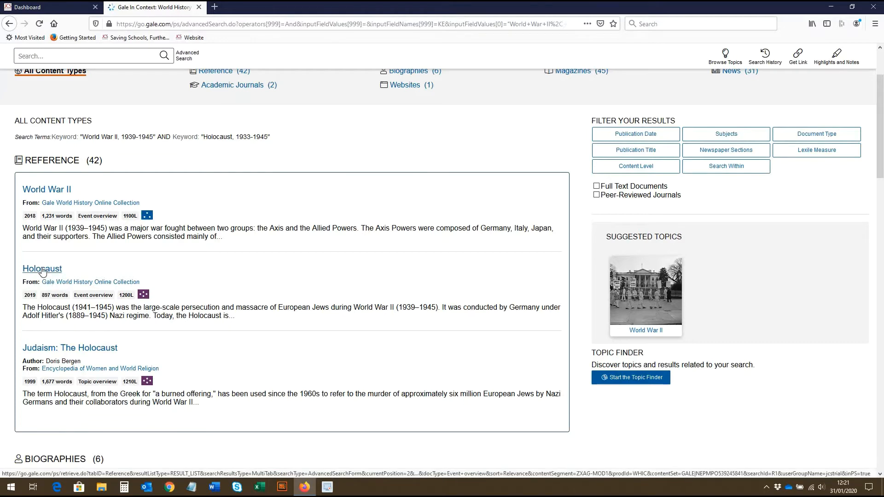
- Open The Holocaust reference article and briefly view its Translate options
left_click(41, 268)
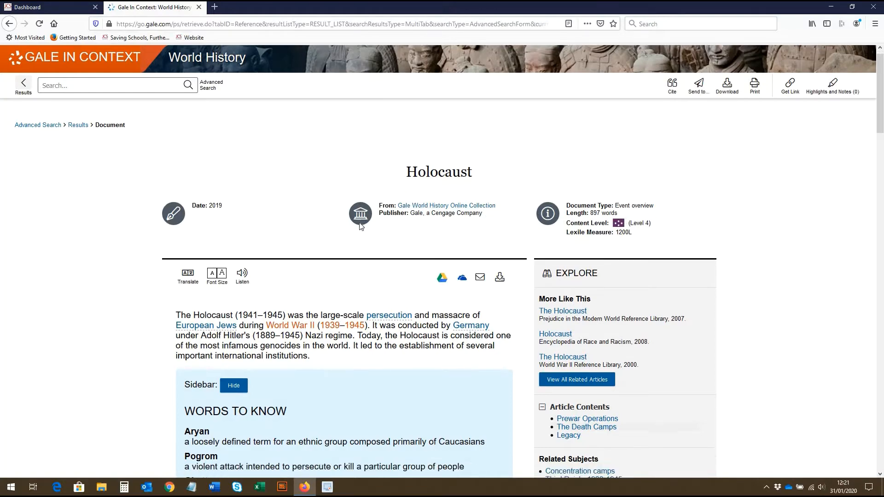
scroll("down", 3)
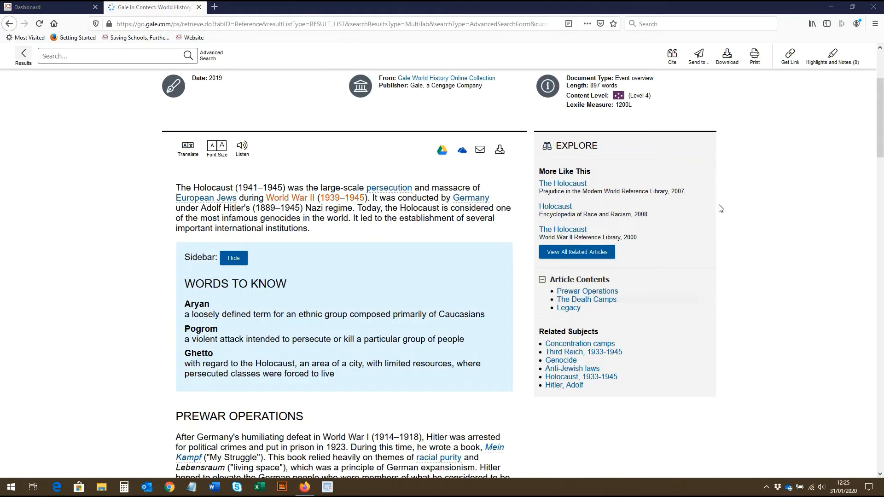
mouse_move(678, 225)
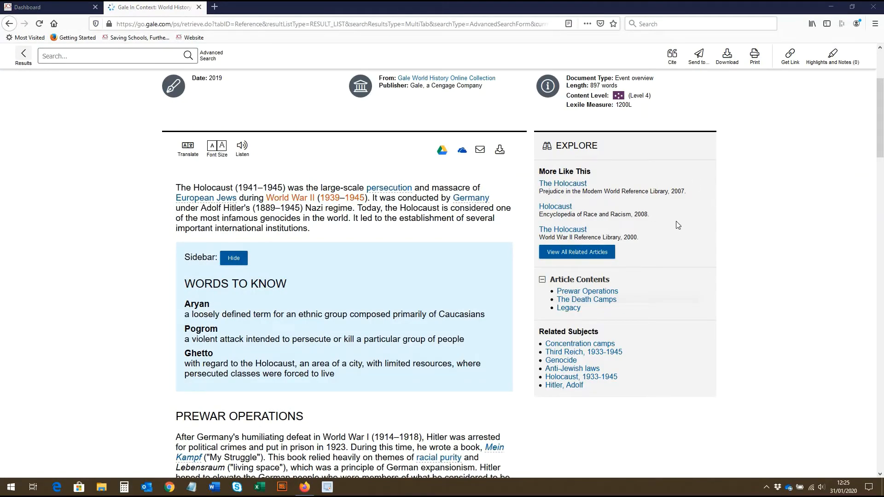
mouse_move(629, 293)
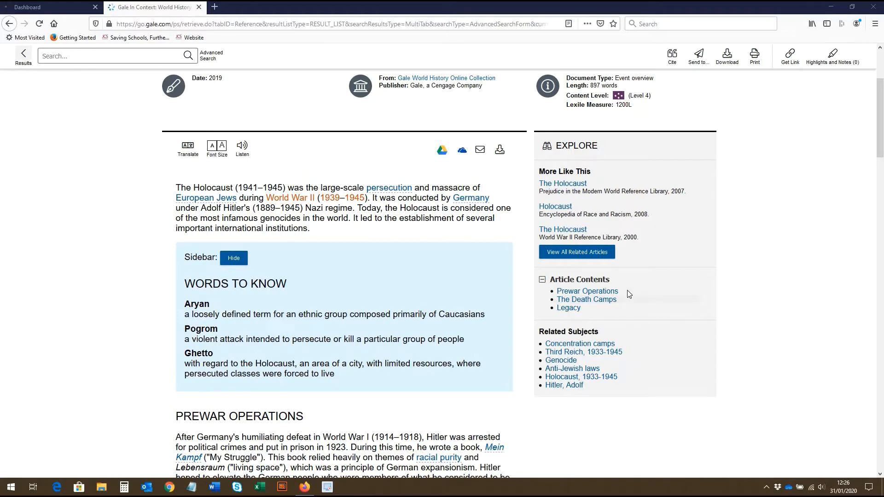
mouse_move(160, 139)
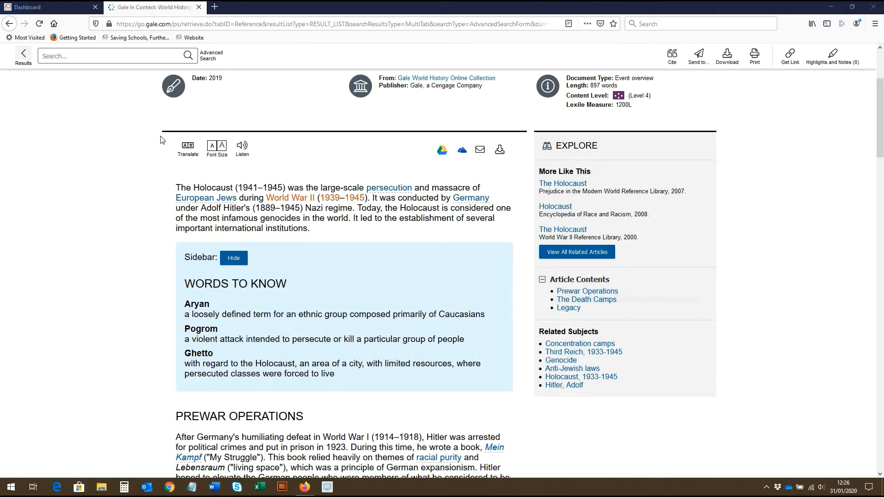
left_click(188, 148)
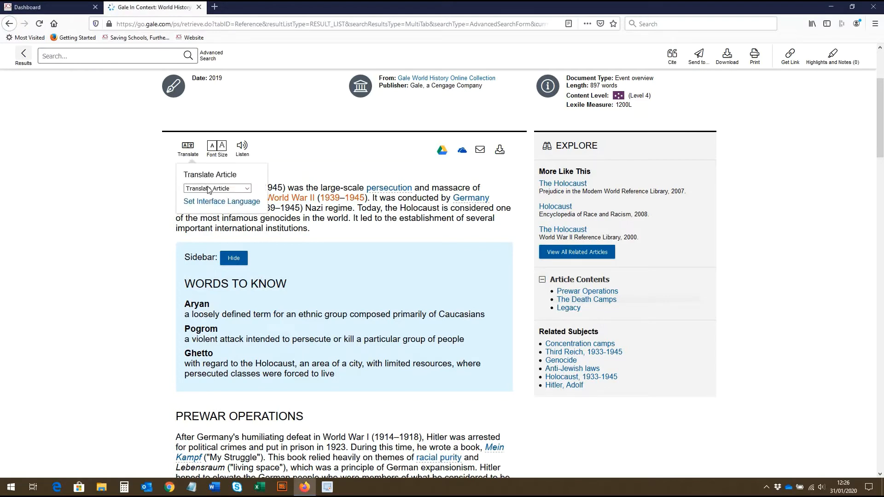
left_click(216, 188)
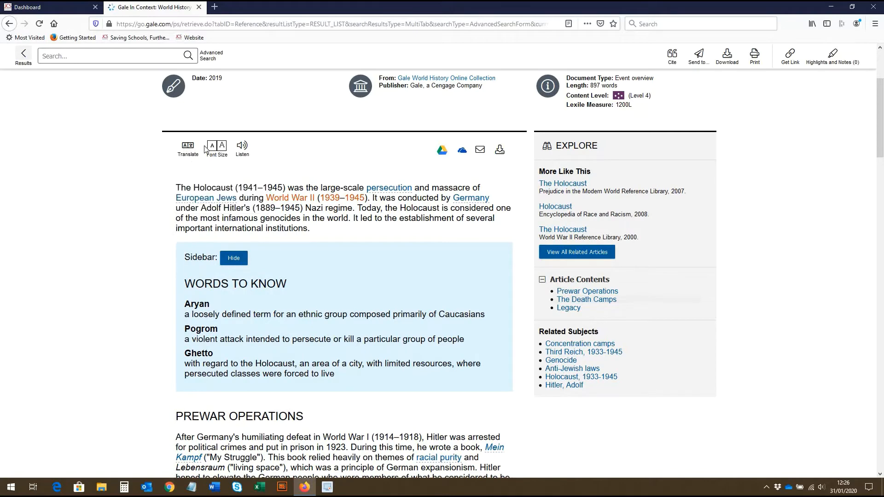
- Load the Listen read-aloud player and start audio playback of the article
left_click(212, 144)
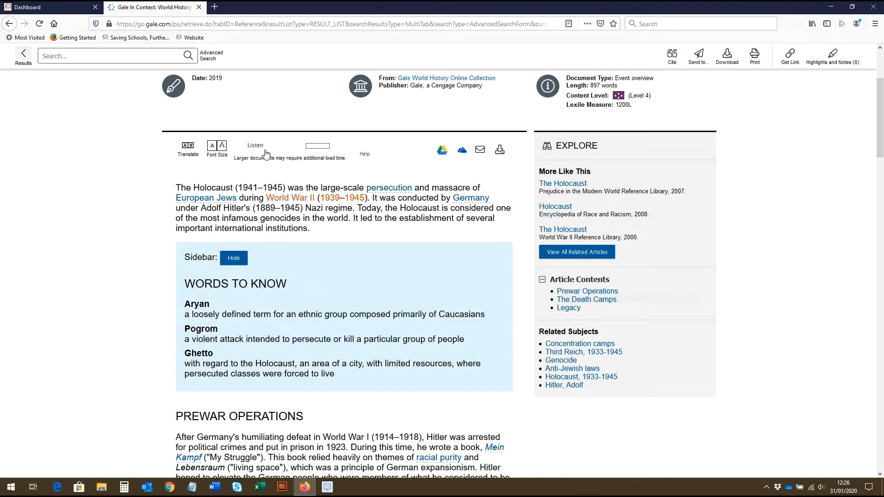
left_click(255, 145)
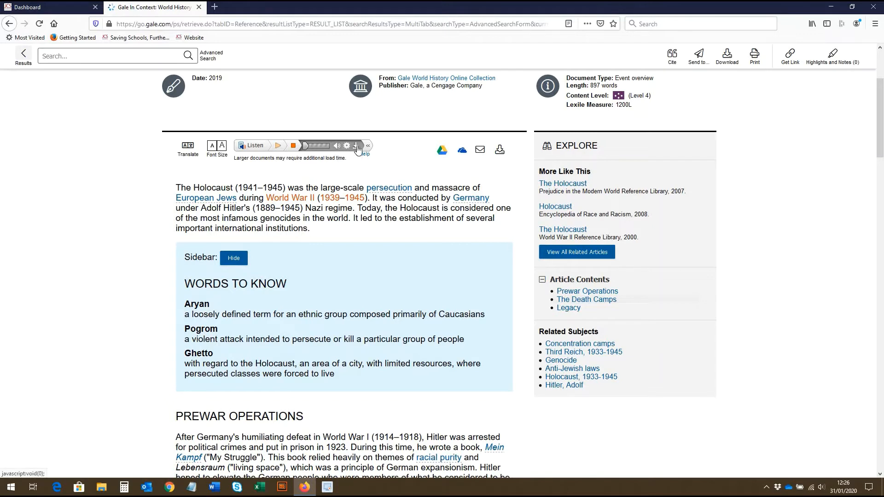
mouse_move(357, 146)
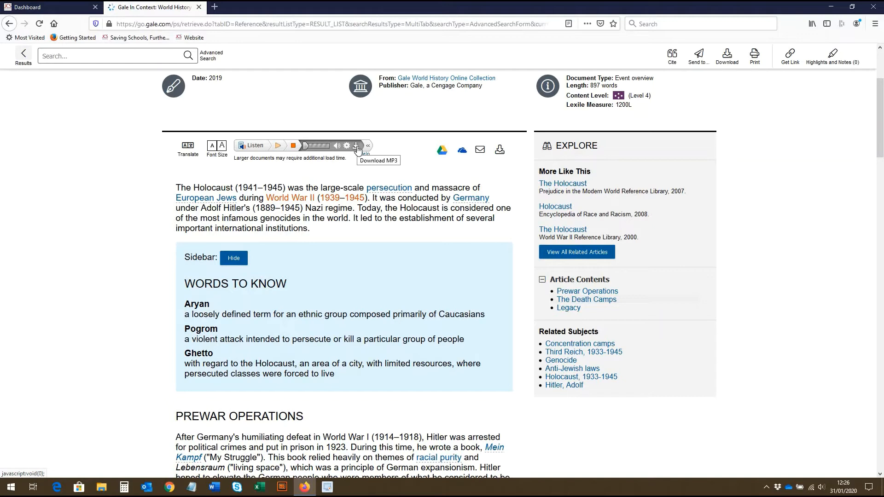
mouse_move(370, 215)
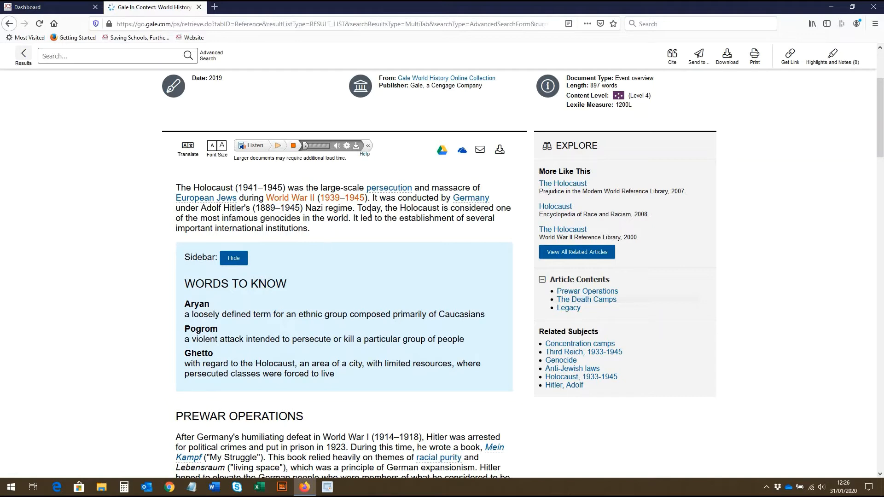
- Select the opening paragraph to reveal Highlight/Notes/Define, then clear the selection
double_click(366, 218)
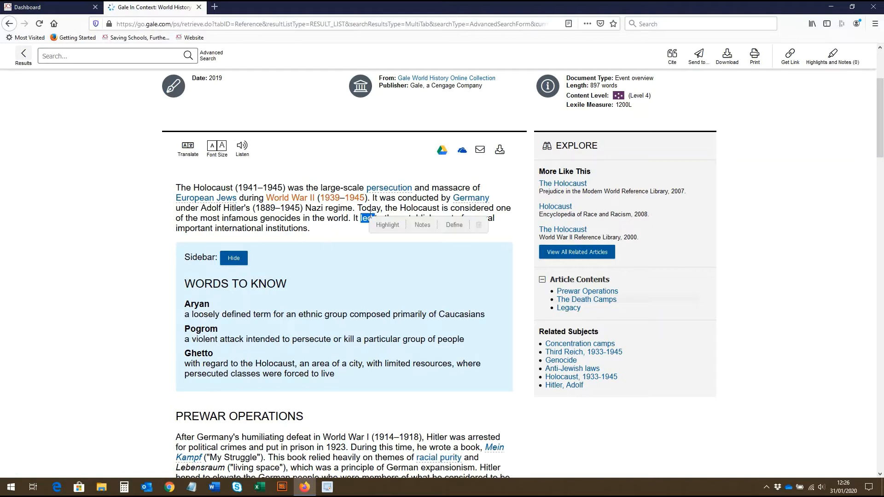
left_click_drag(175, 187, 309, 228)
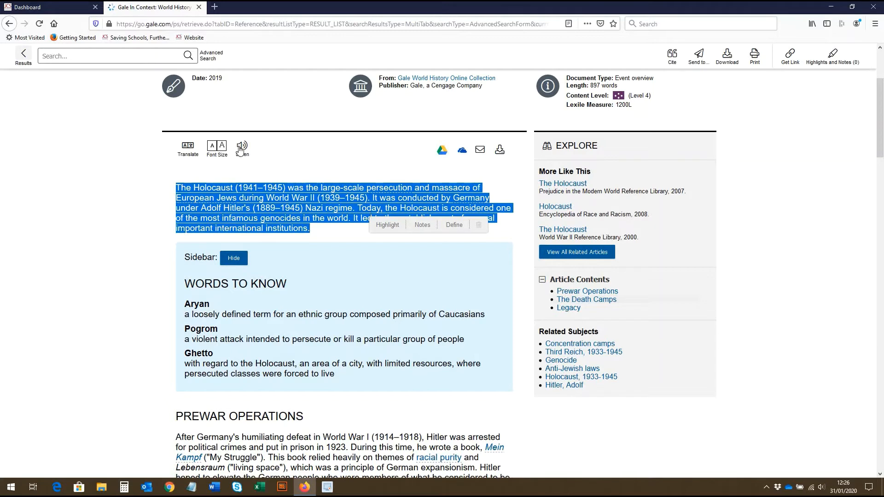
mouse_move(345, 164)
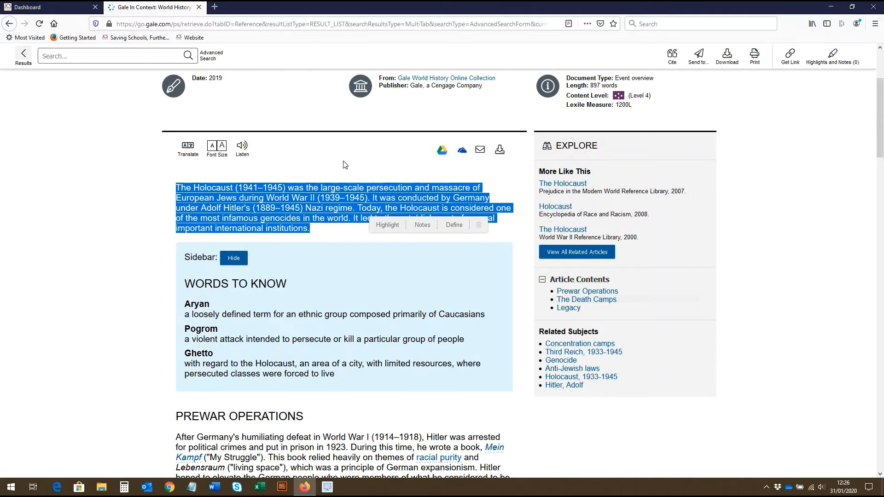
left_click(439, 167)
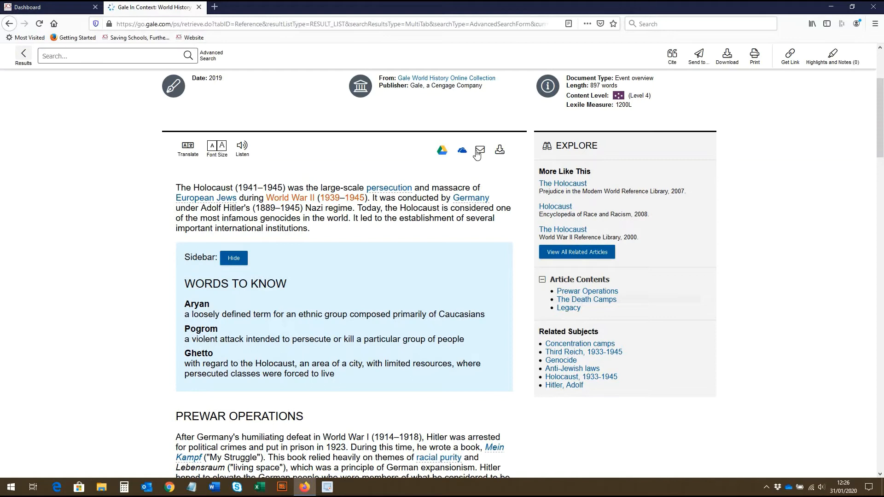
mouse_move(503, 154)
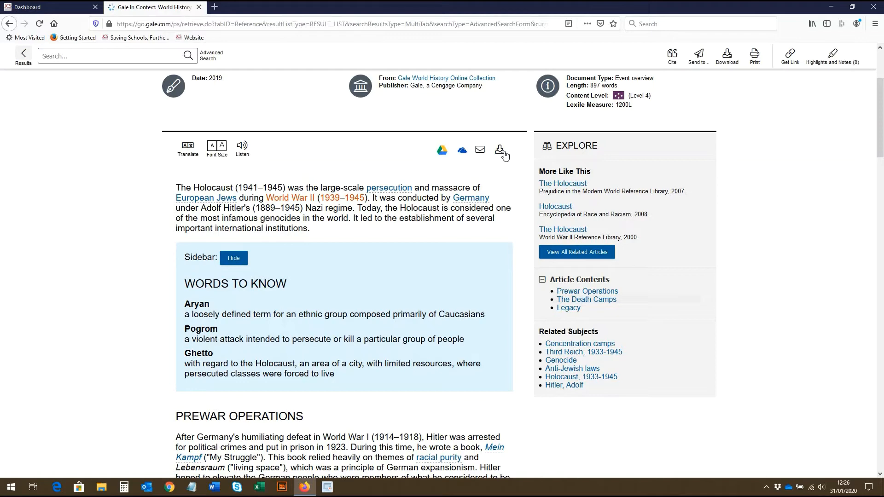
mouse_move(457, 175)
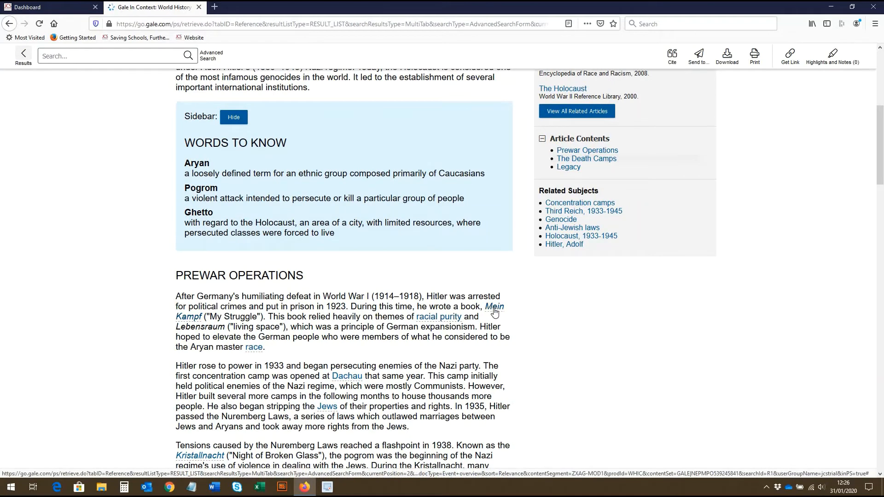
mouse_move(253, 347)
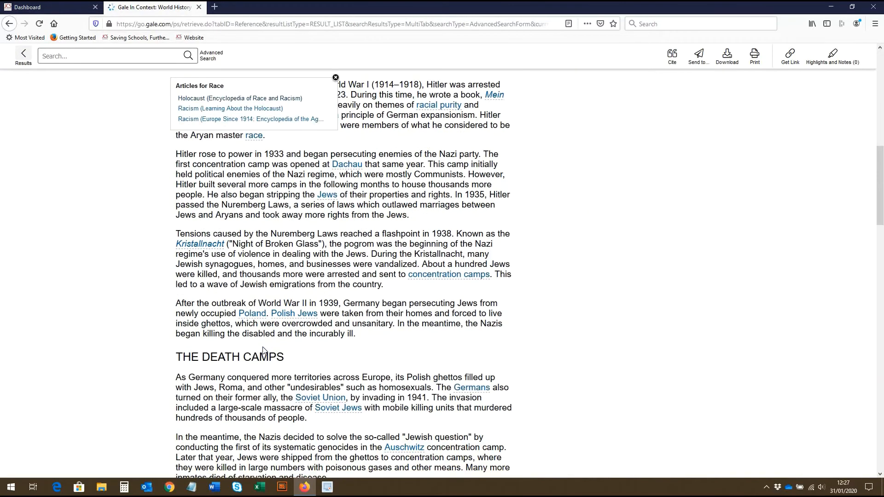
mouse_move(268, 127)
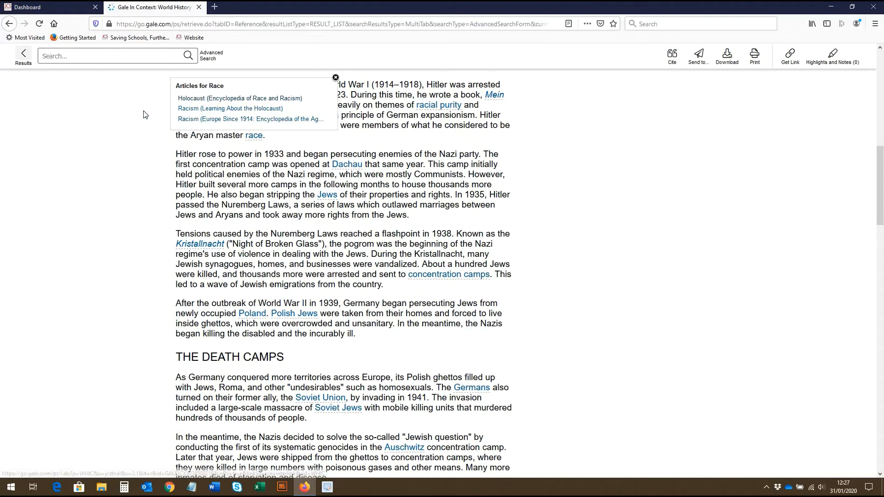
left_click(335, 78)
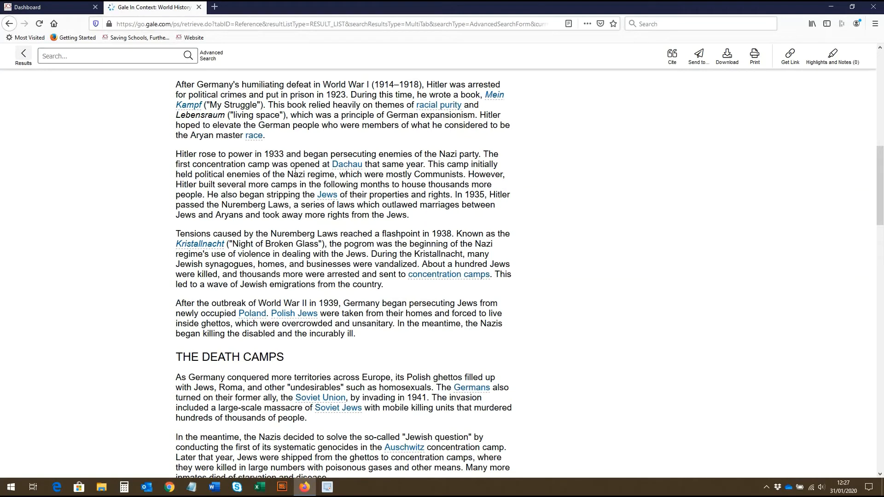
- Highlight the Hitler's-rise-to-power paragraph in yellow and view it under Highlights and Notes
left_click_drag(175, 154, 408, 215)
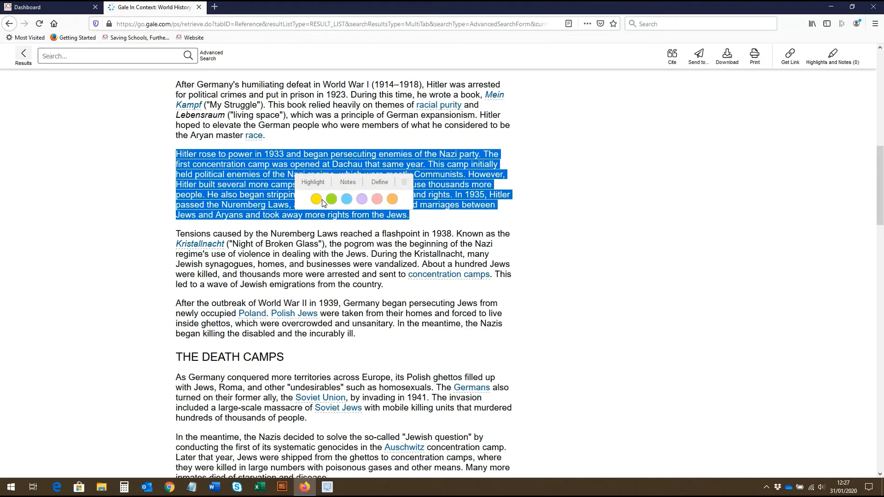
left_click(316, 199)
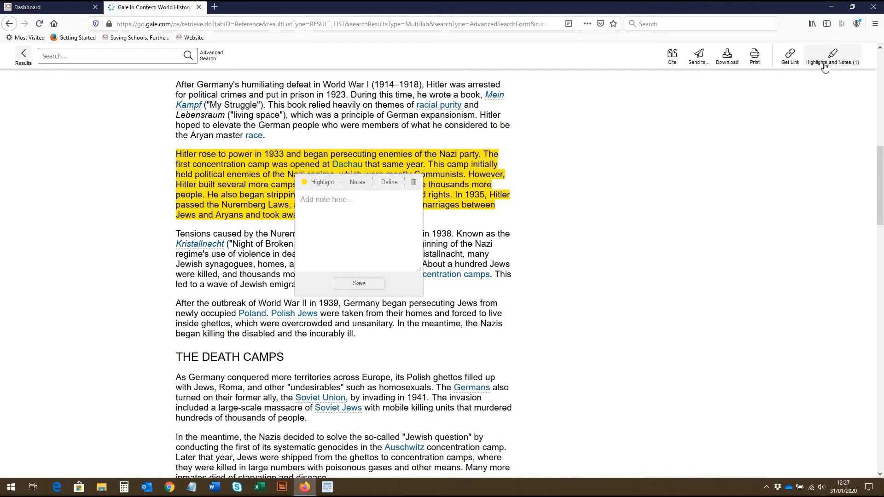
left_click(833, 56)
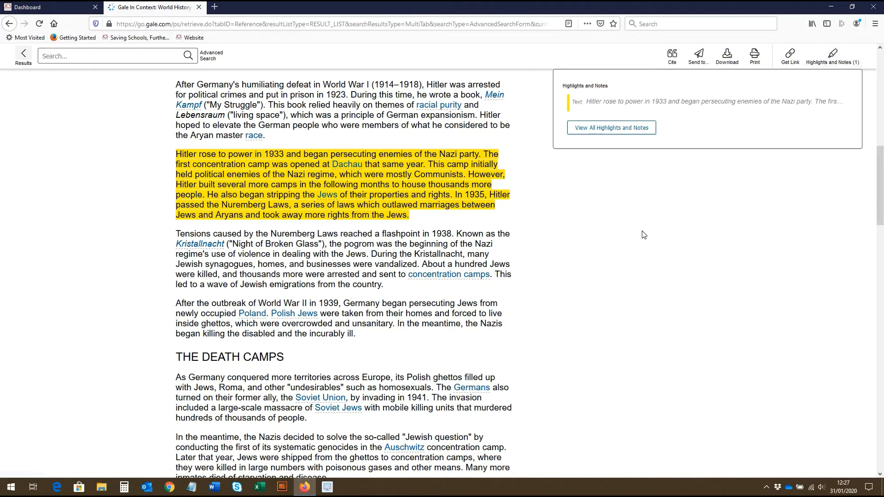
scroll("down", 3)
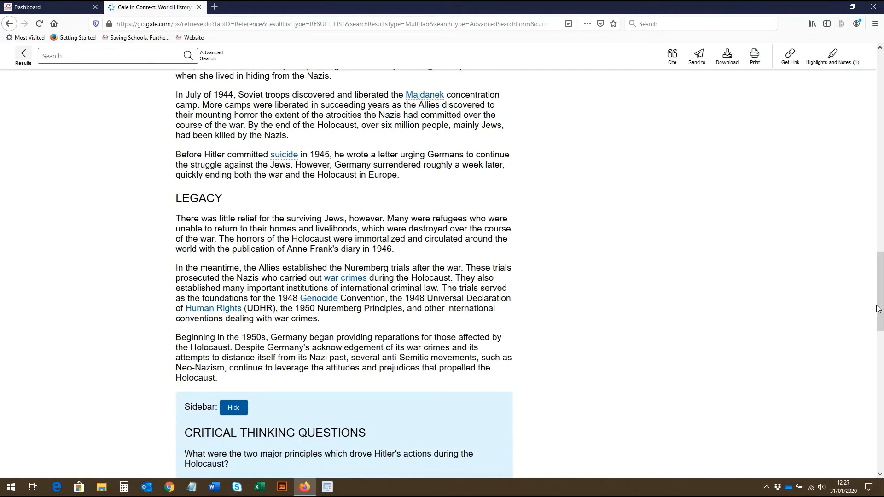
- Switch the Source Citation to Chicago 17th Edition and bring up the Cite tools window
scroll("down", 3)
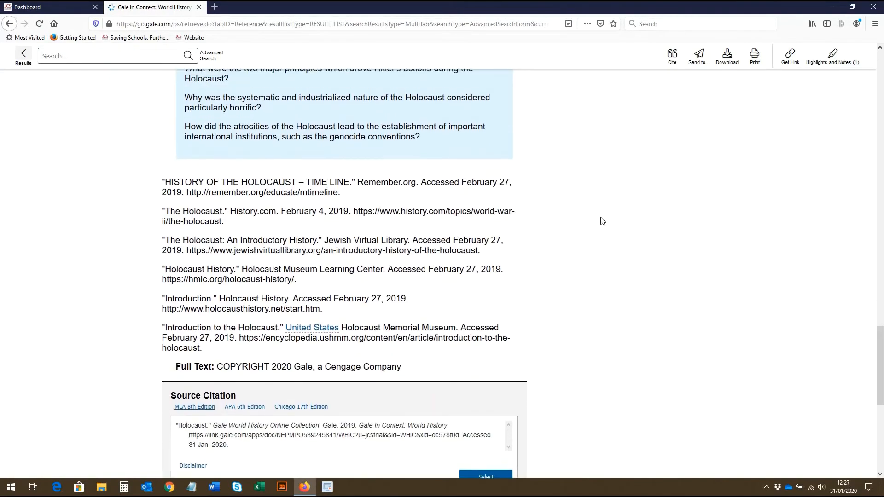
scroll("down", 3)
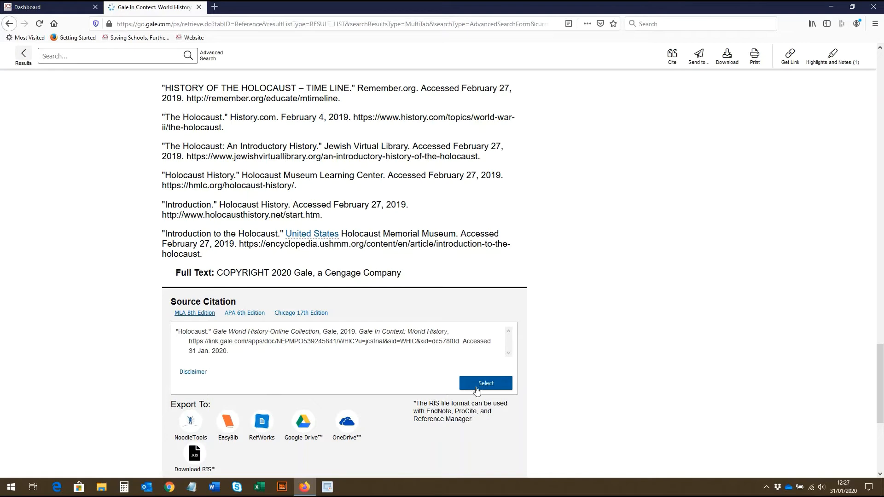
left_click(486, 383)
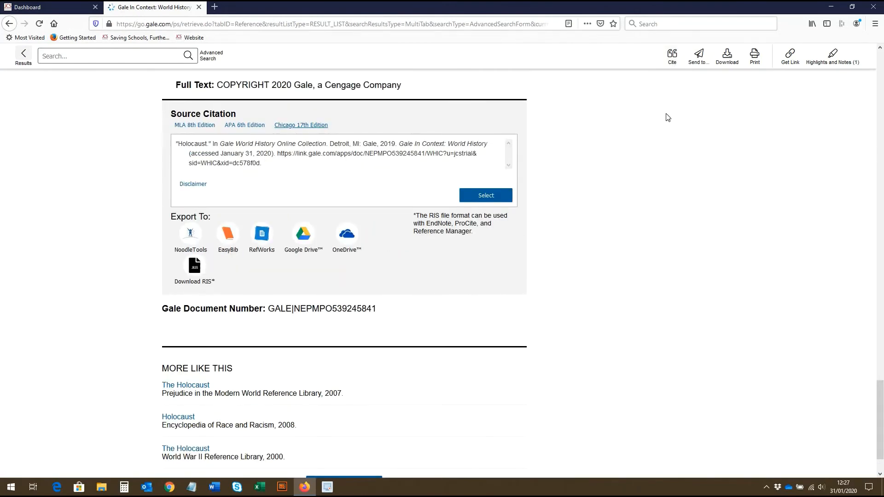
left_click(672, 56)
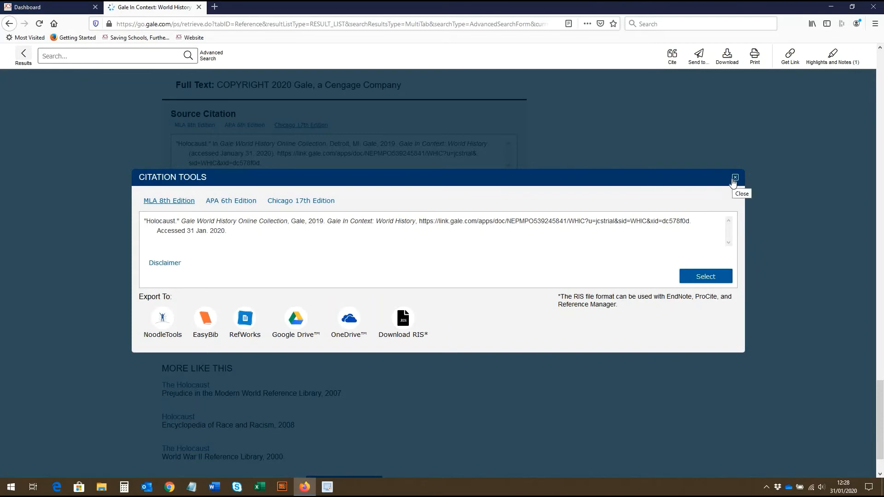
- Close Citation Tools, review the Send To options (Google Drive, OneDrive, Email) and dismiss them
left_click(735, 177)
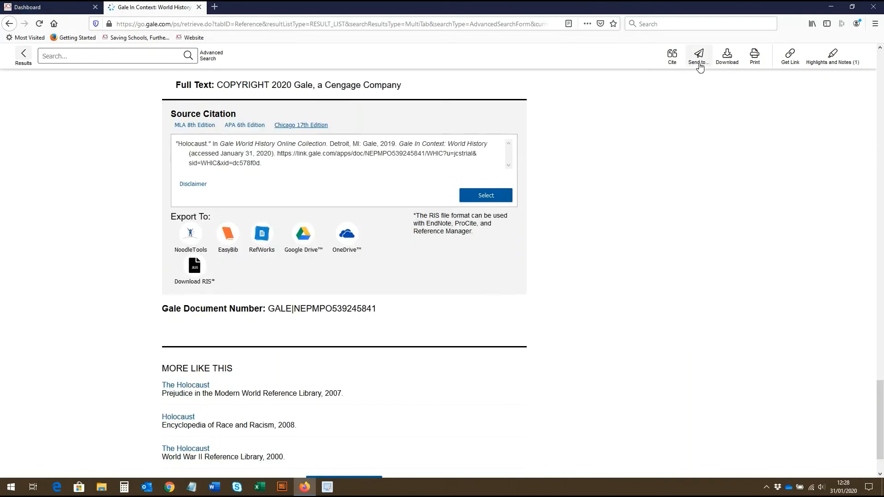
left_click(699, 56)
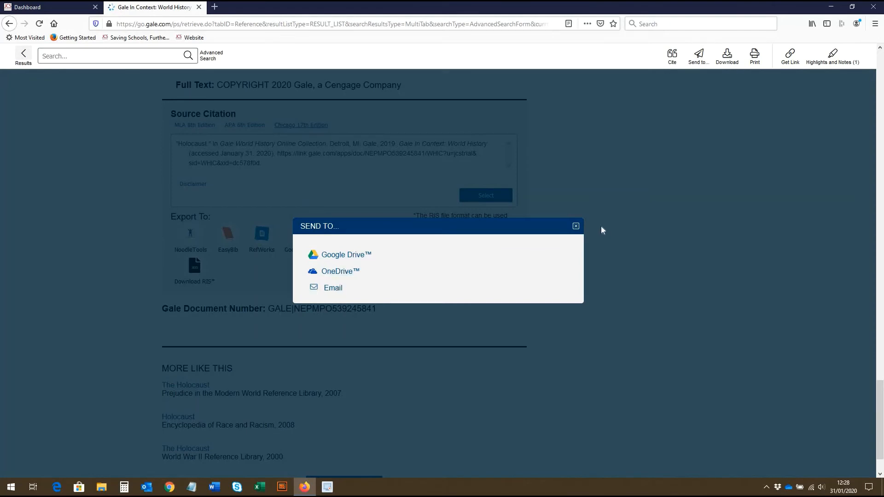
left_click(575, 227)
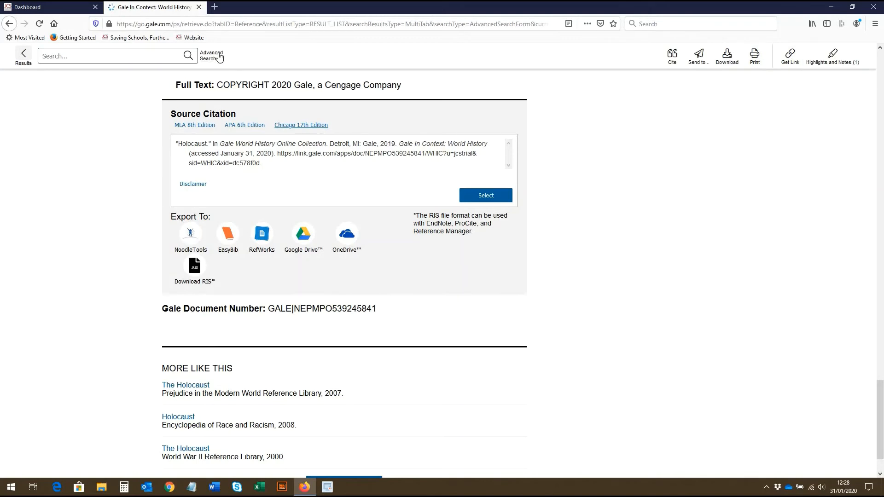
- Go to Advanced Search, then Publication Search, then the Topic Finder visualization page
left_click(211, 56)
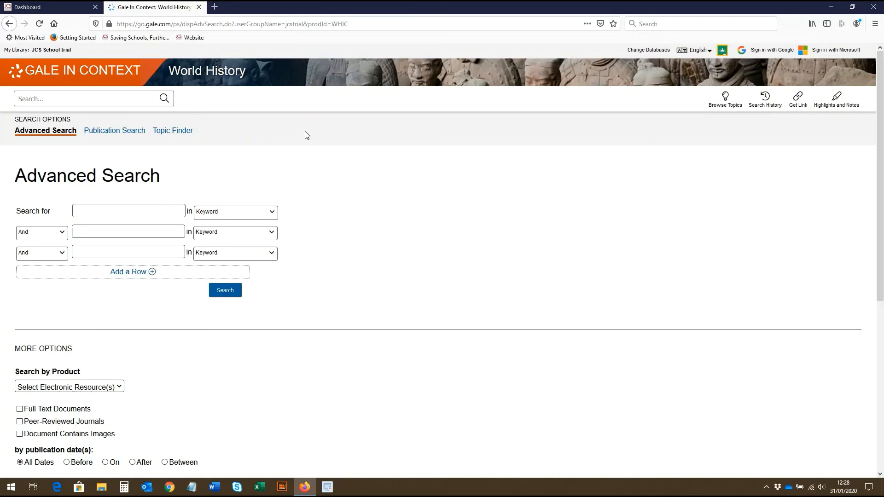
left_click(115, 130)
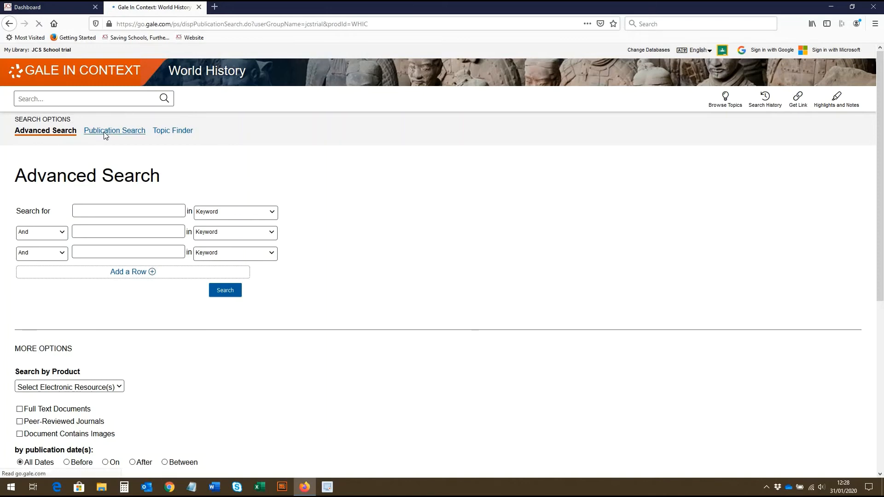
left_click(114, 130)
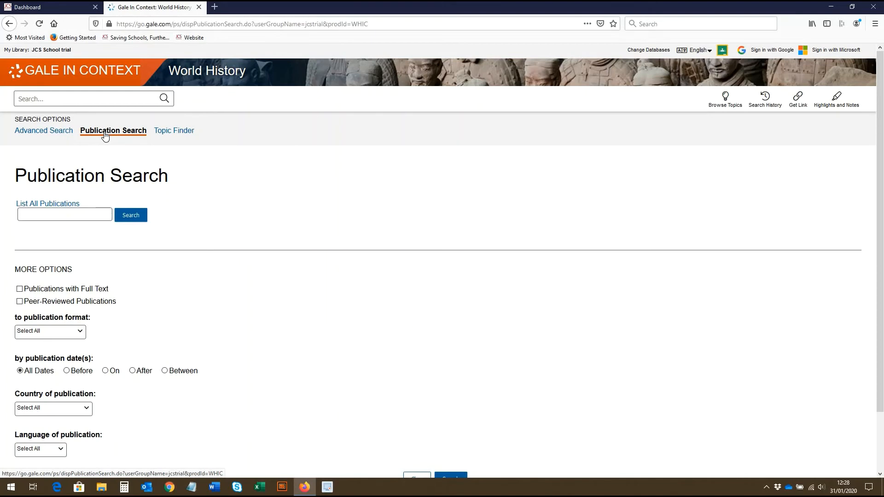
left_click(174, 130)
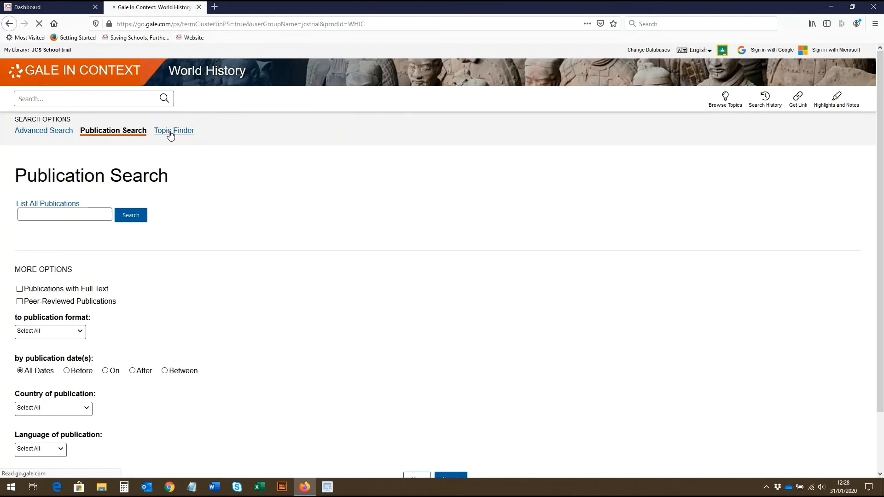
left_click(174, 130)
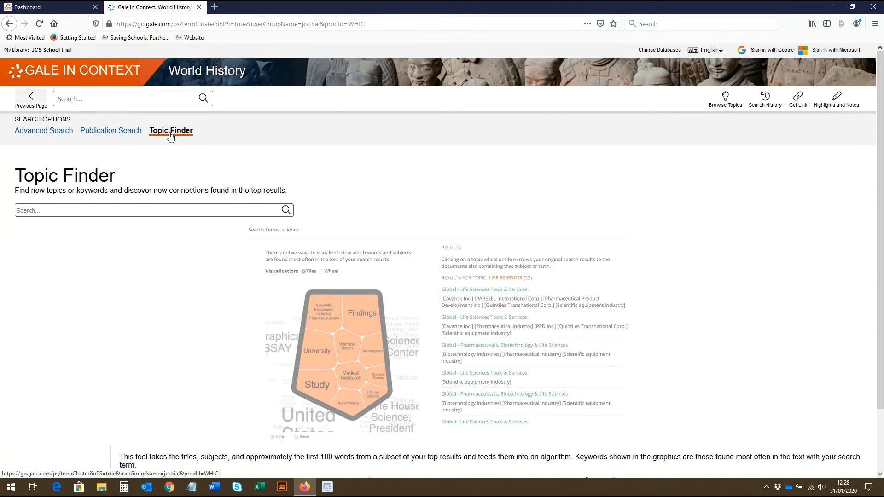
- Search Topic Finder for 'WW2' and scroll to its Tiles visualization led by Second World and Americans
type("WW2")
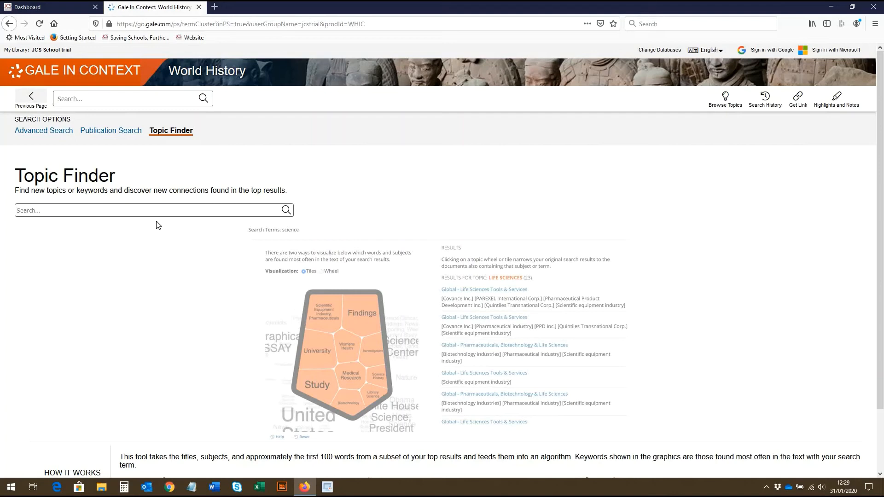
type("ww2")
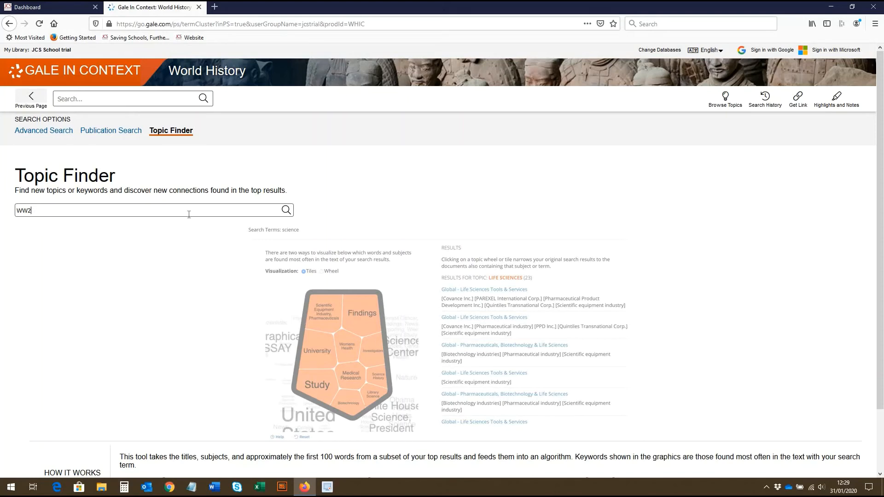
left_click(285, 210)
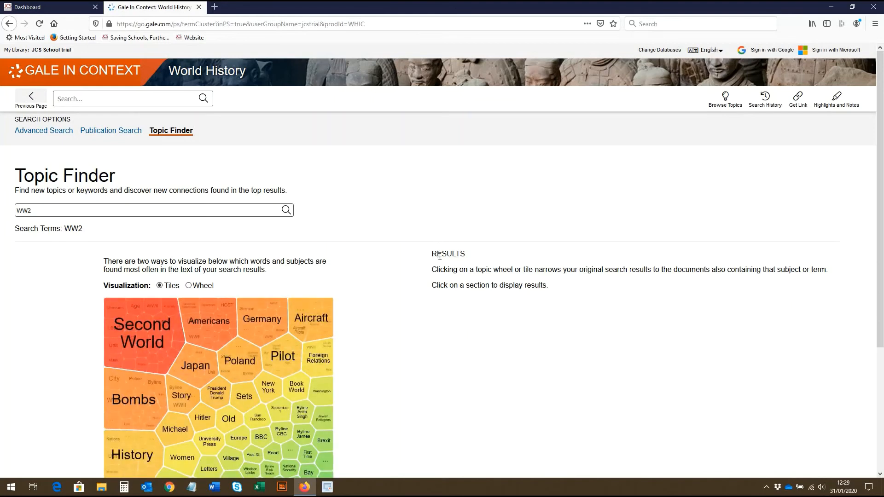
scroll("down", 3)
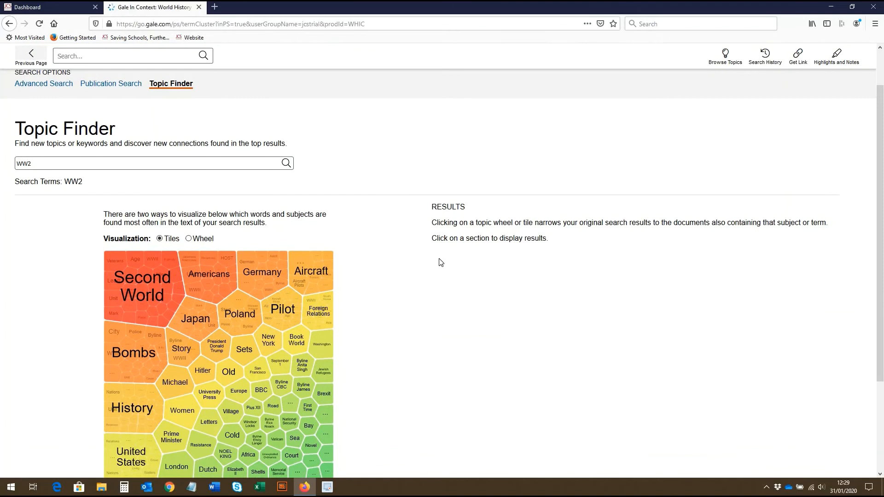
scroll("down", 3)
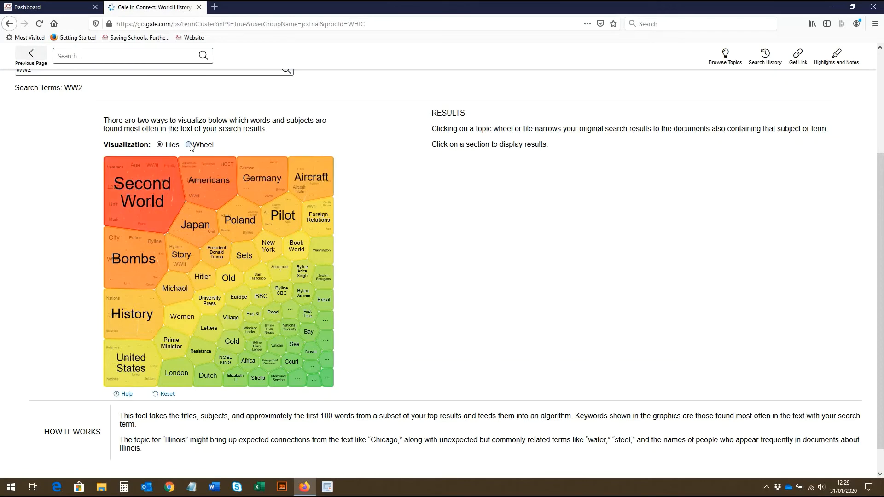
left_click(188, 145)
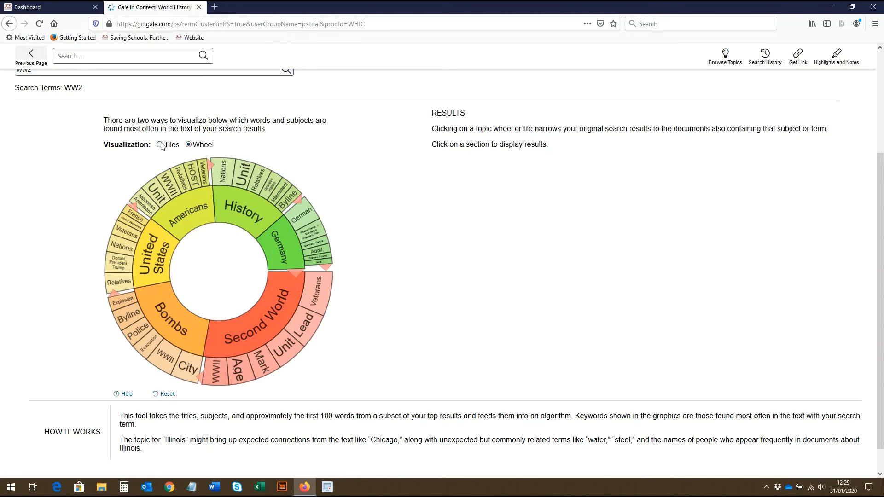
left_click(162, 144)
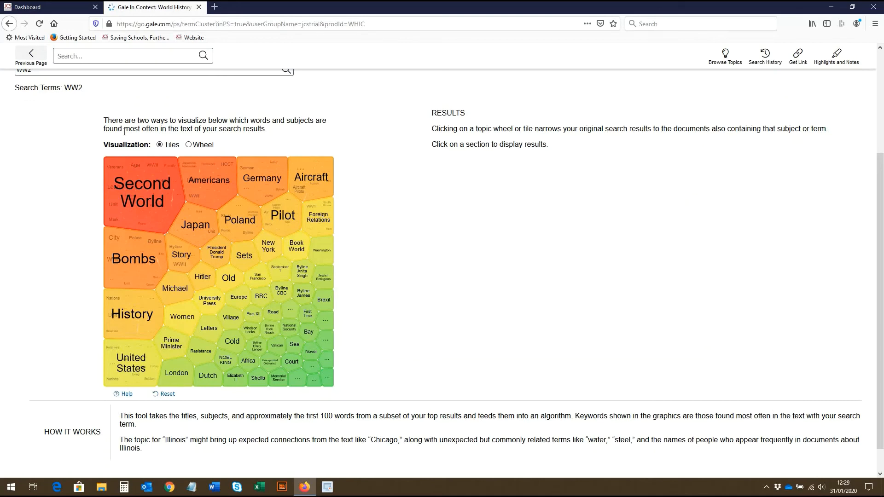
mouse_move(128, 139)
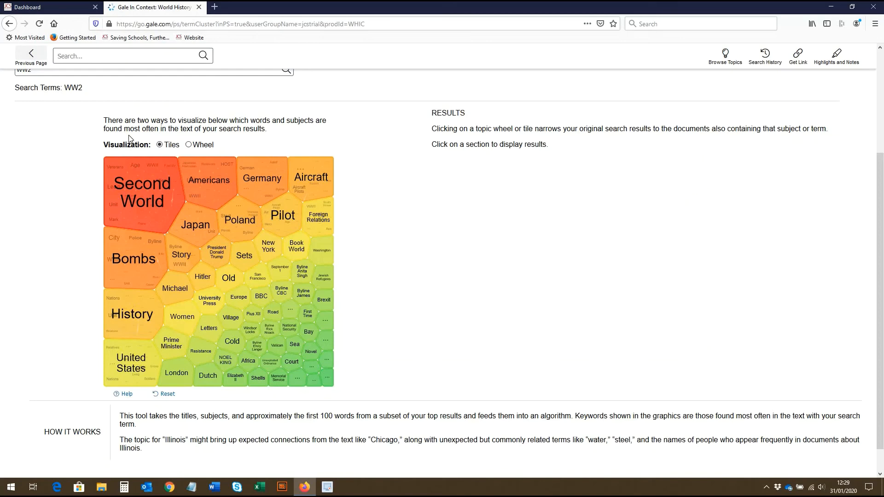
mouse_move(134, 259)
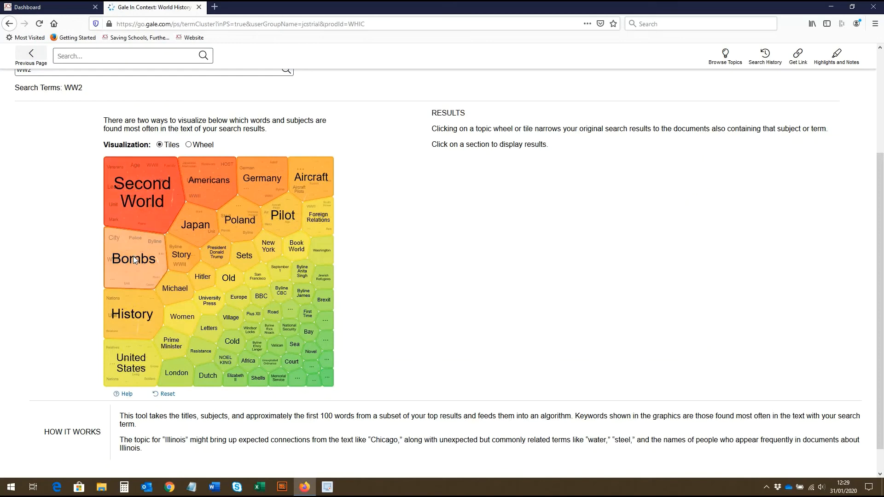
- Narrow the WW2 tiles to Bombs listing its 40 results, then return home via the Gale logo
left_click(134, 259)
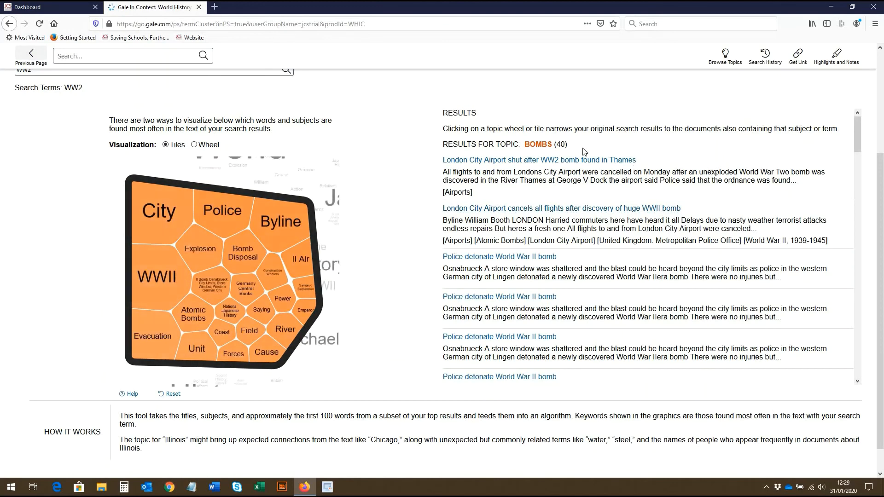
mouse_move(561, 265)
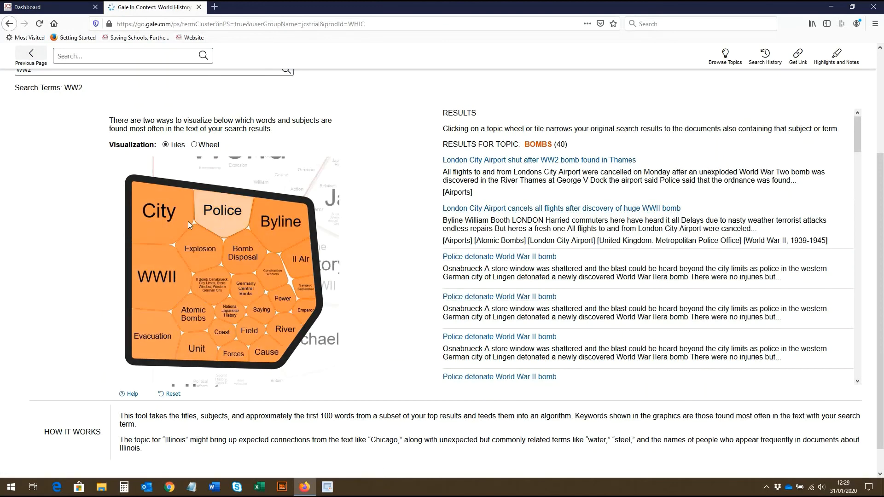
mouse_move(242, 252)
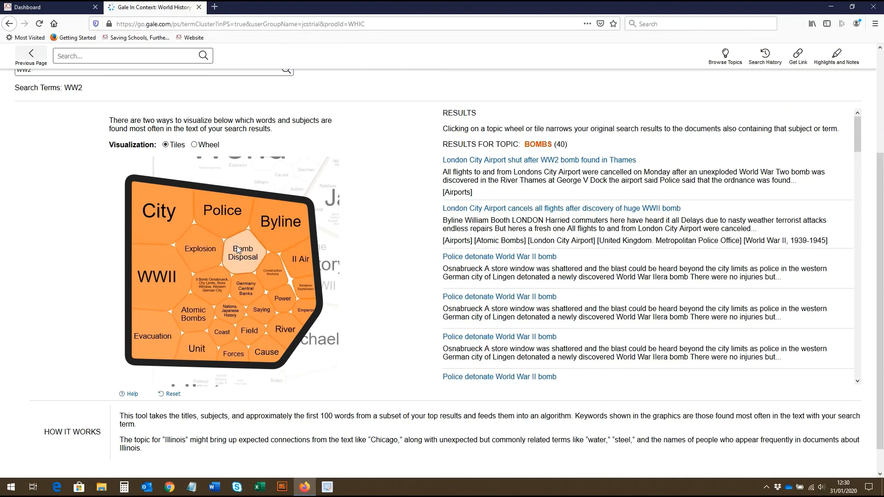
mouse_move(388, 243)
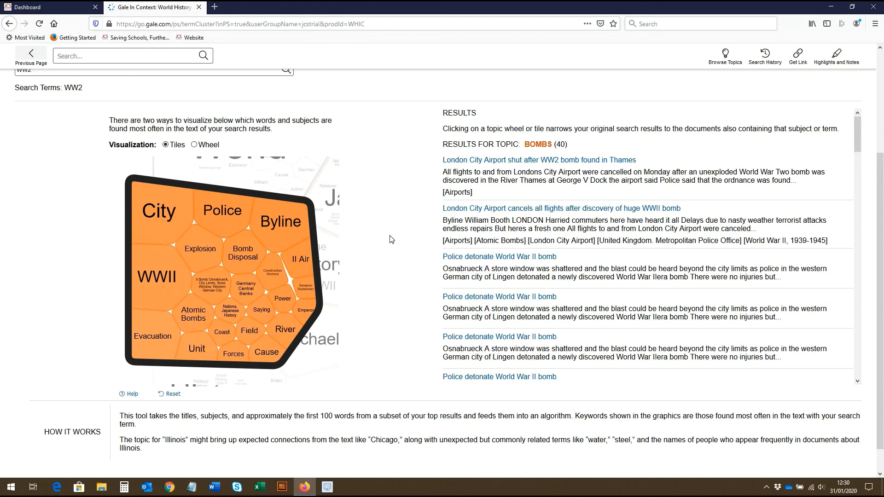
left_click(9, 24)
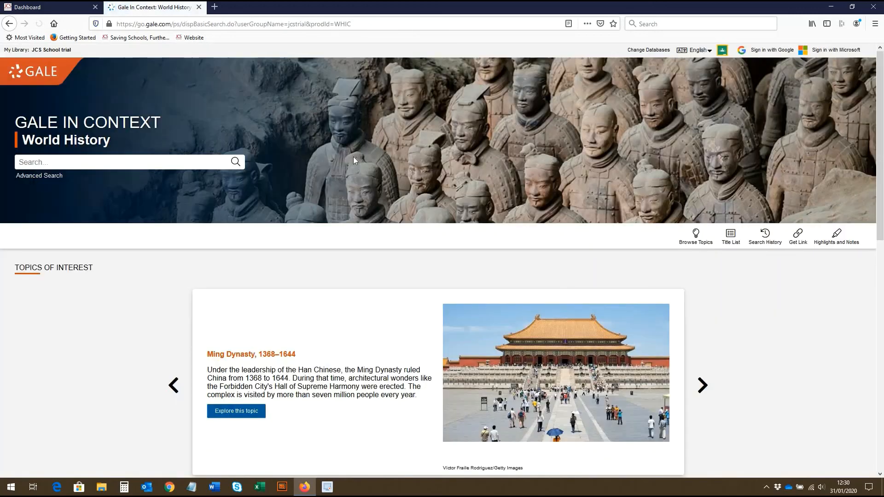